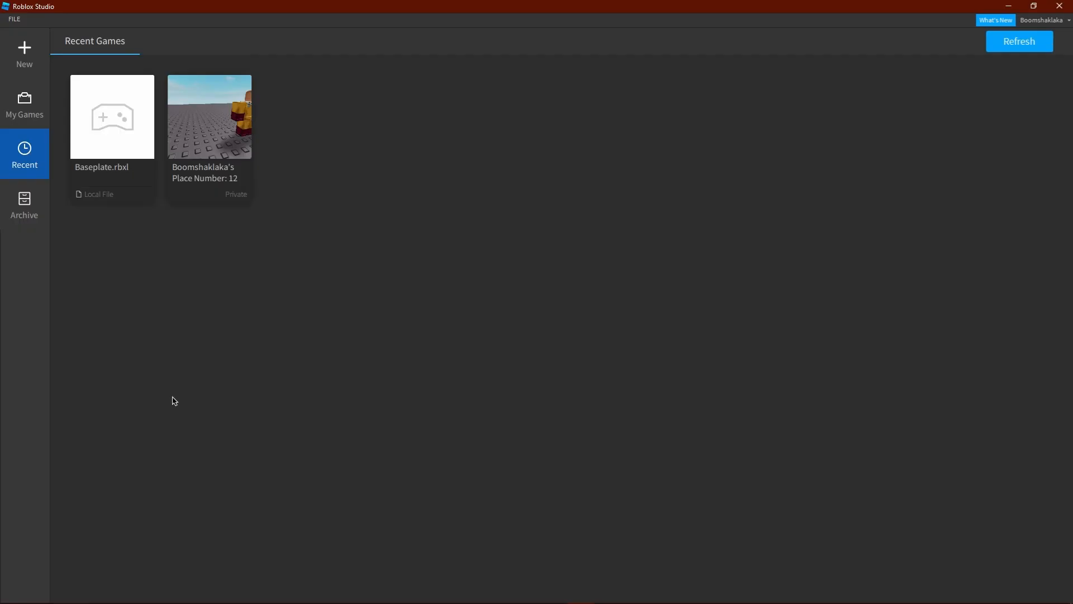
mouse_move(167, 240)
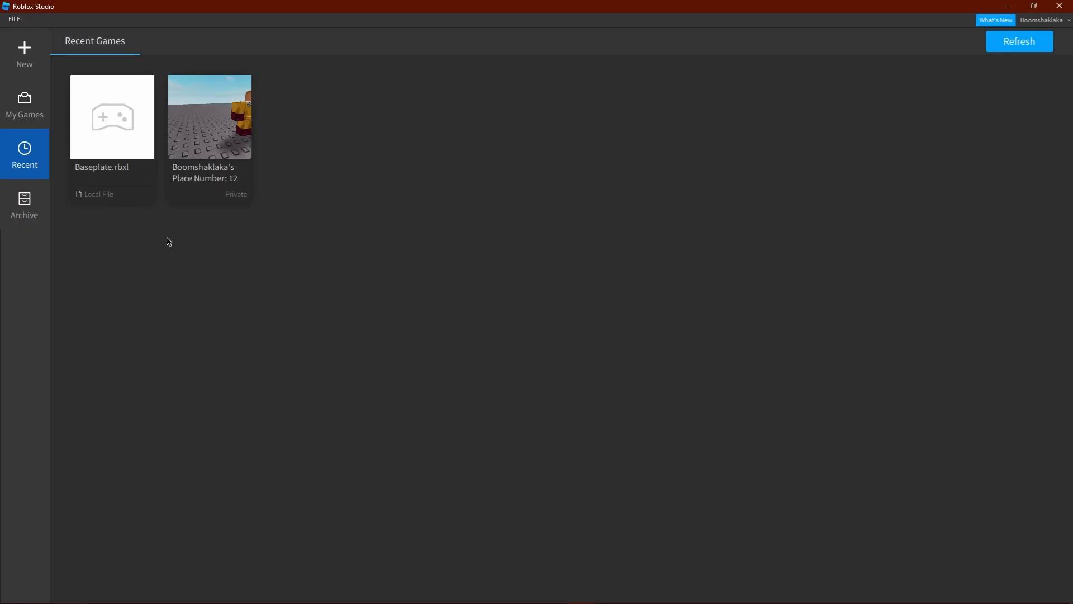
mouse_move(203, 267)
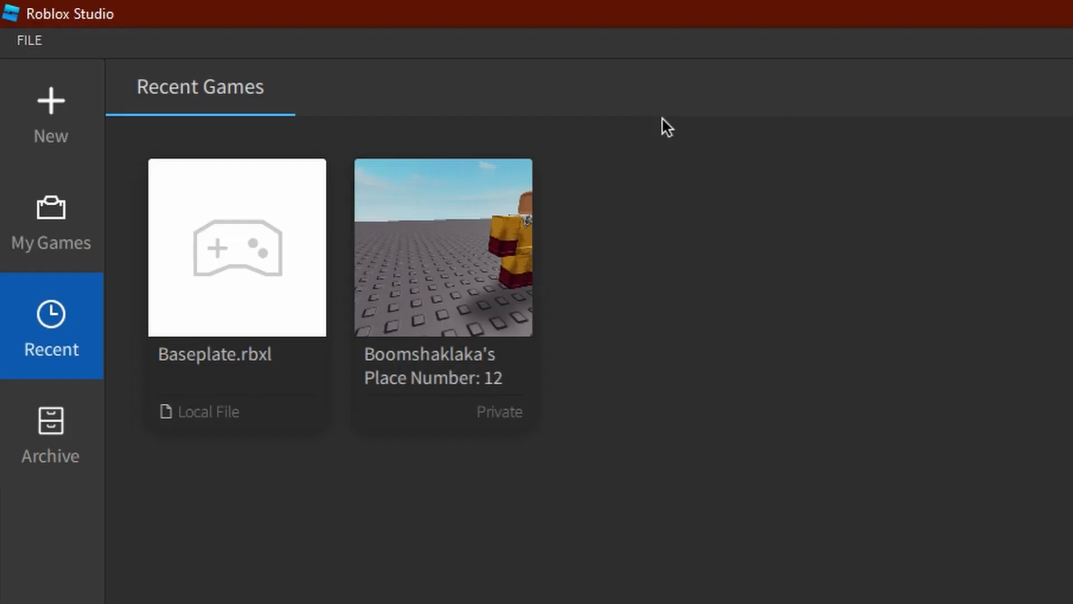
- Open the new-place template gallery showing Baseplate, Flat Terrain, Obby and other templates
click(51, 116)
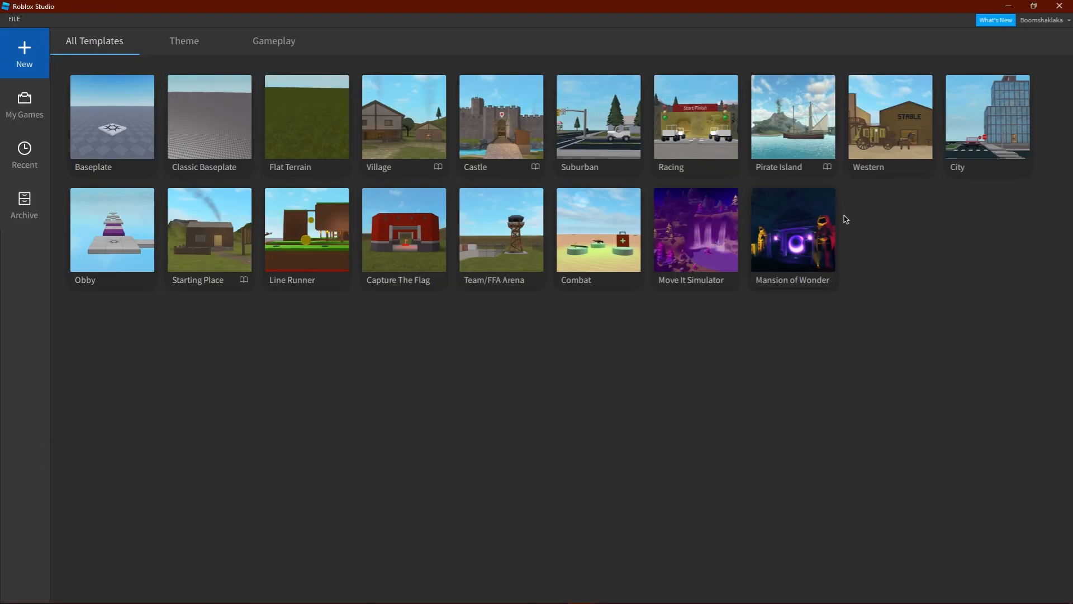
mouse_move(879, 240)
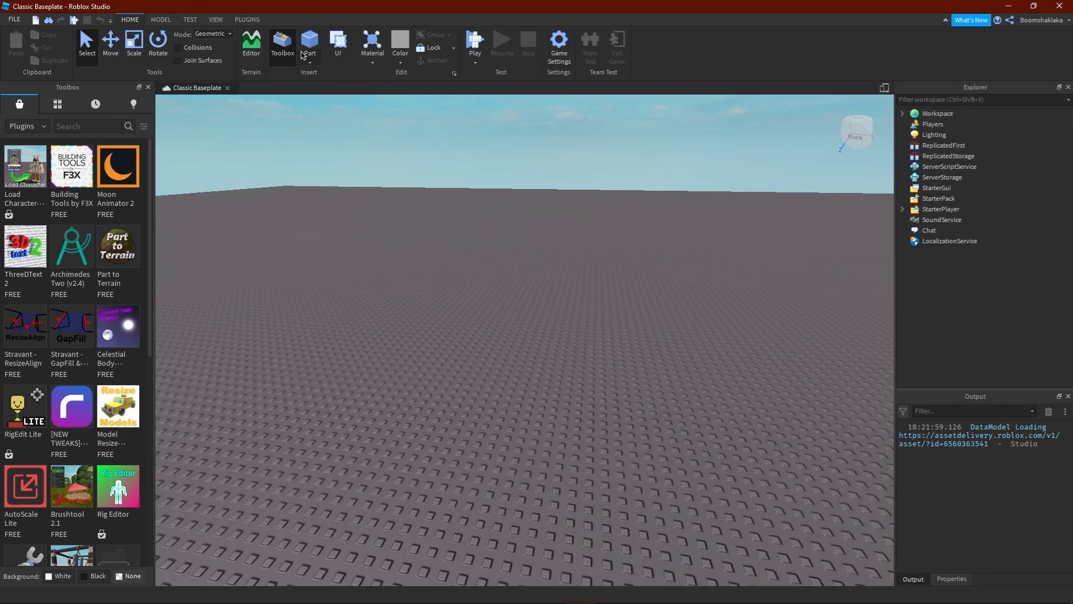
- Insert a block part, then inspect Players, Lighting, ReplicatedFirst, ReplicatedStorage and ServerStorage in Explorer
click(308, 41)
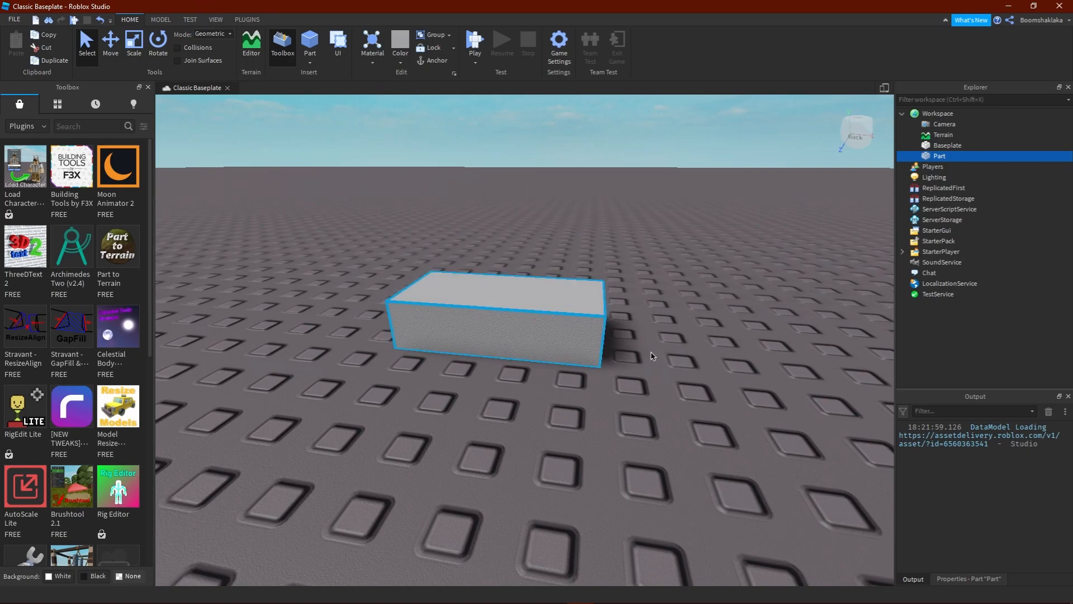
click(933, 167)
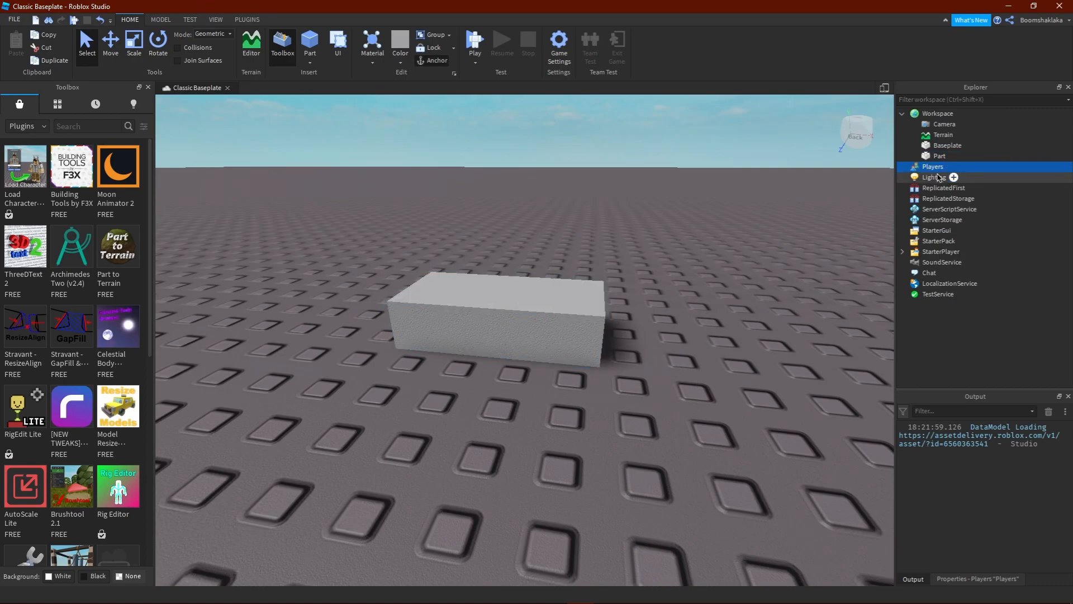
click(930, 176)
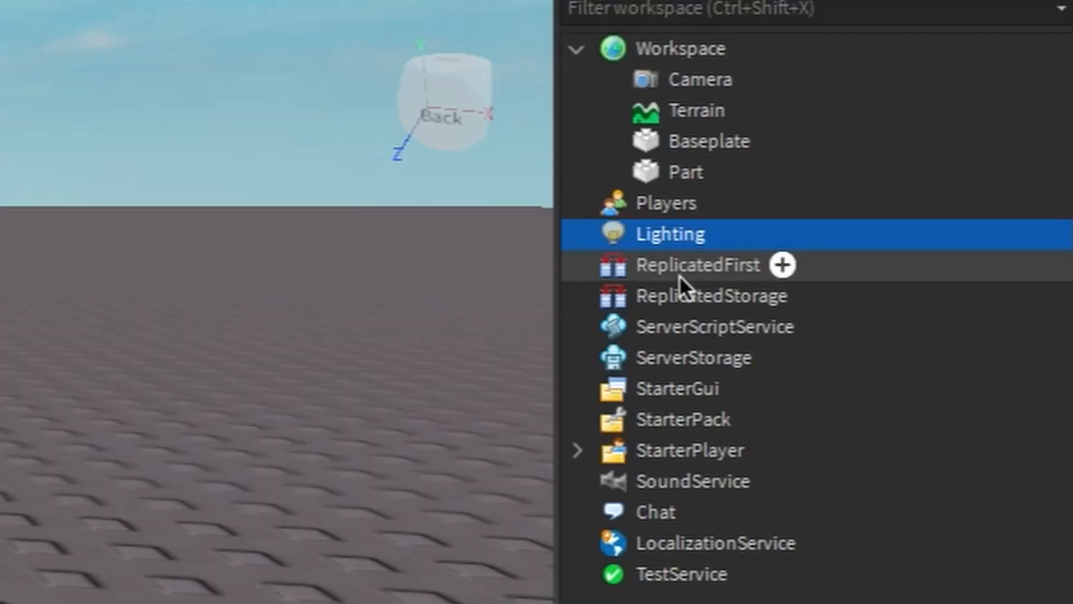
click(700, 265)
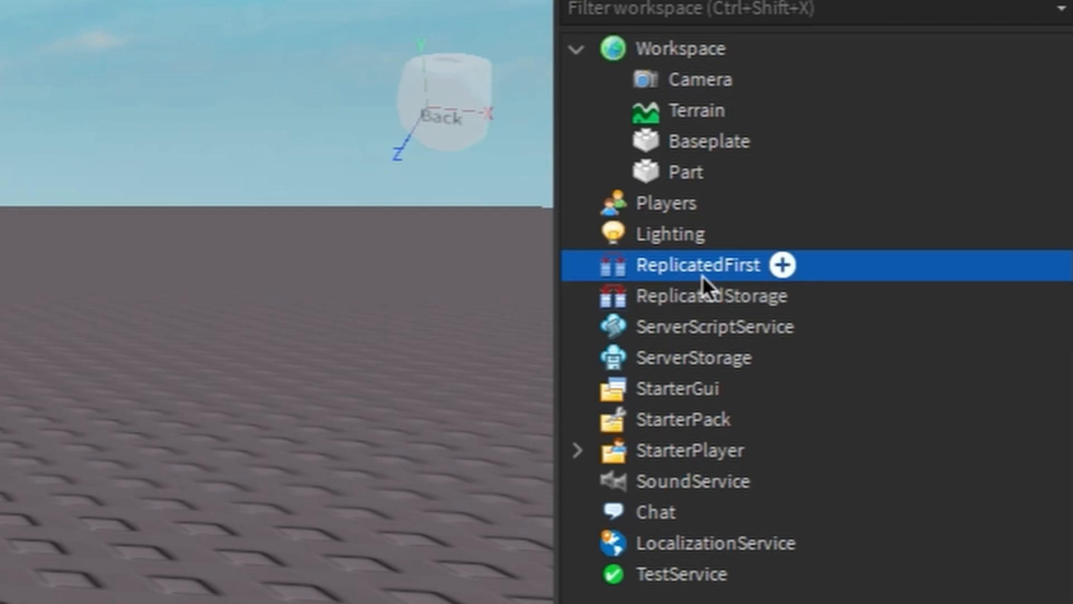
click(711, 296)
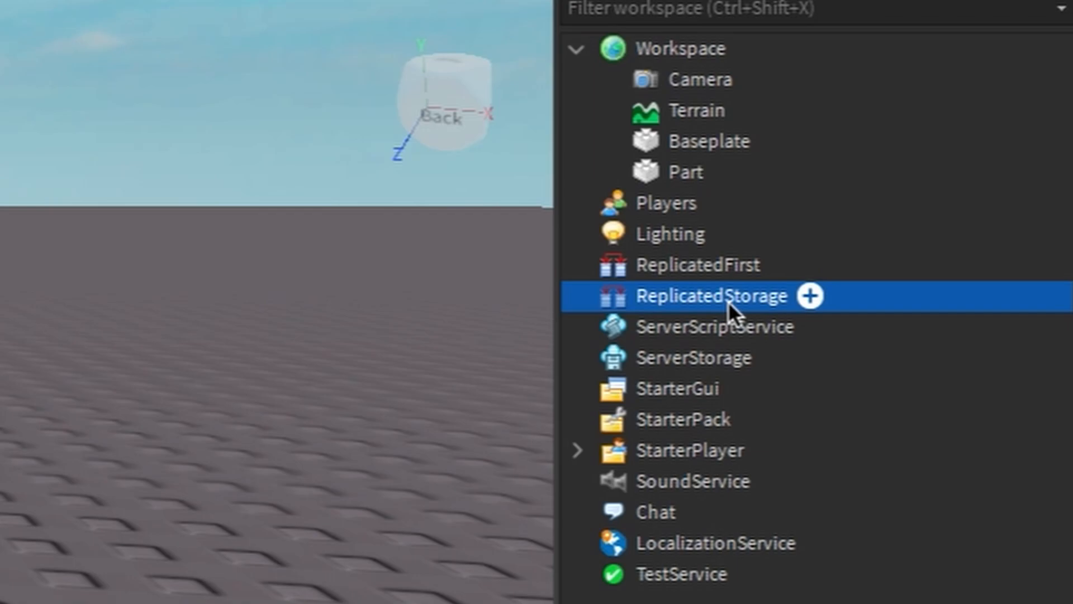
mouse_move(735, 322)
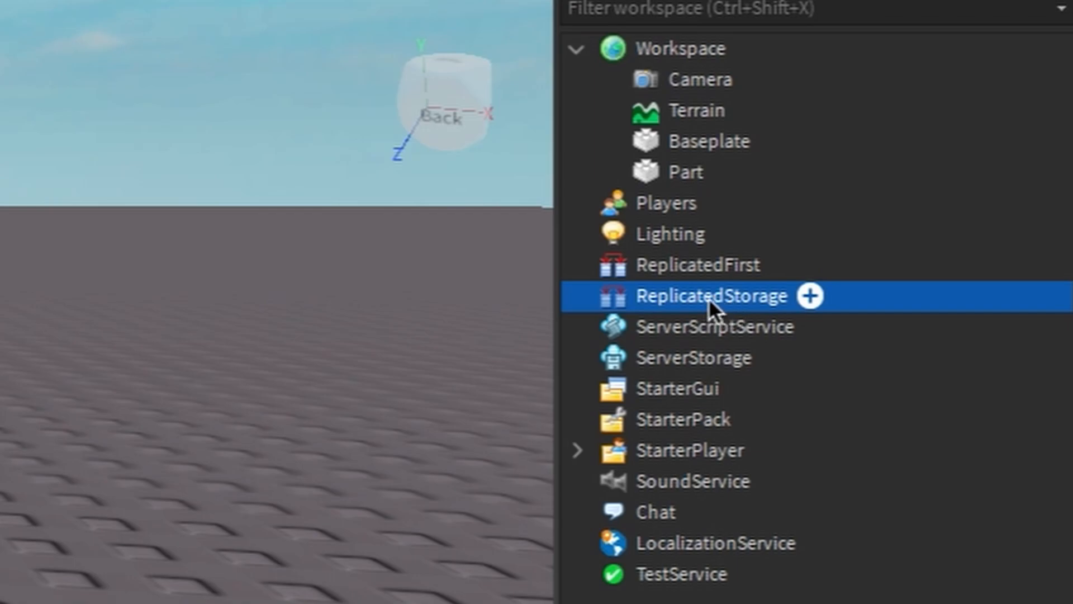
click(715, 327)
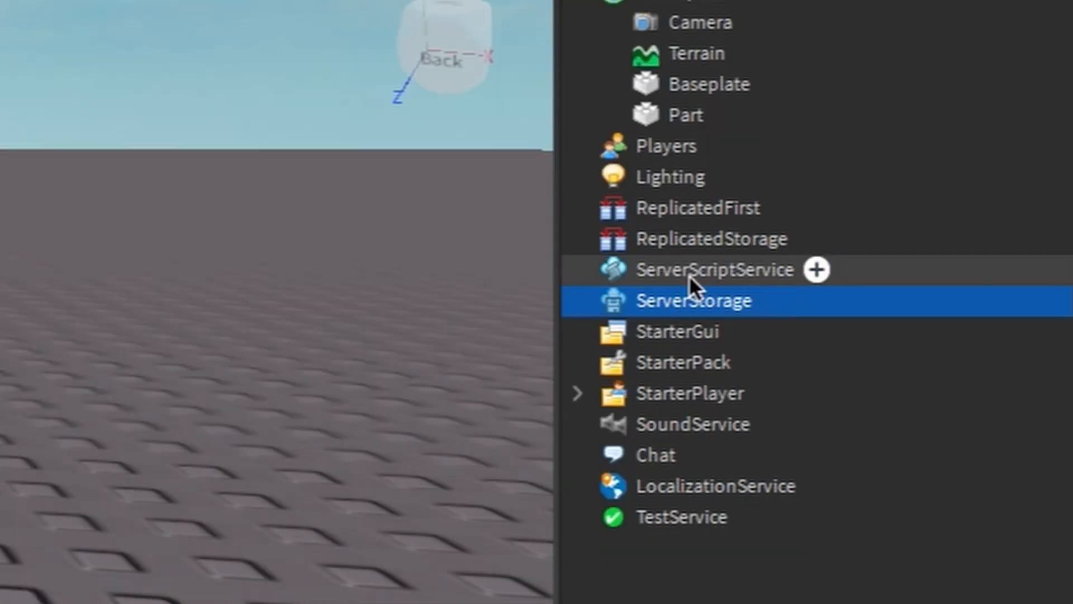
click(715, 269)
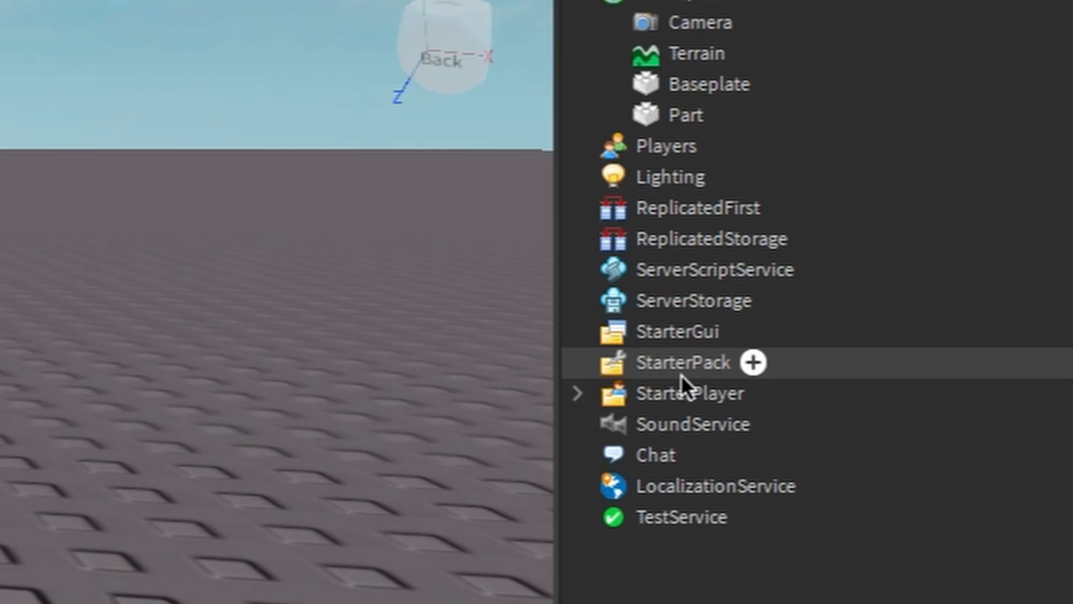
mouse_move(693, 392)
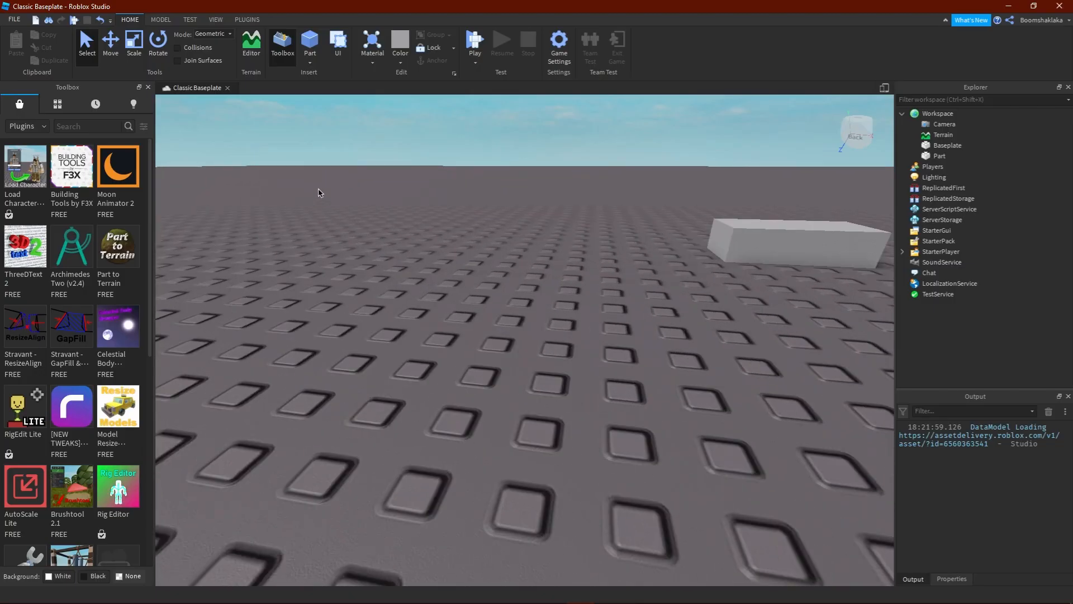
- Switch the Toolbox to My Models, listing Spawner, Tycoon Kit and HD Admin
click(57, 104)
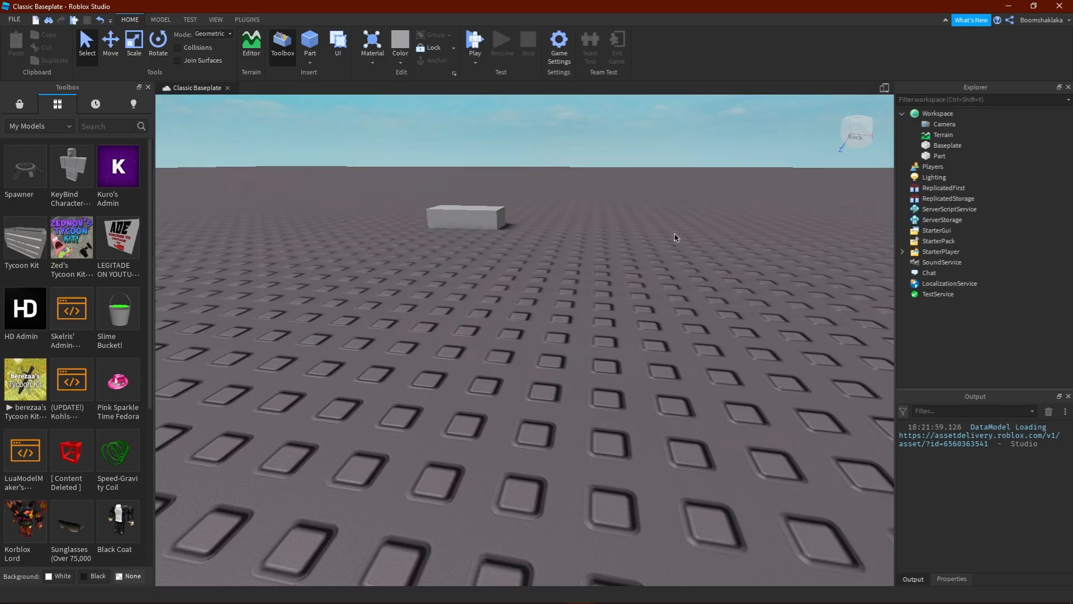
mouse_move(594, 225)
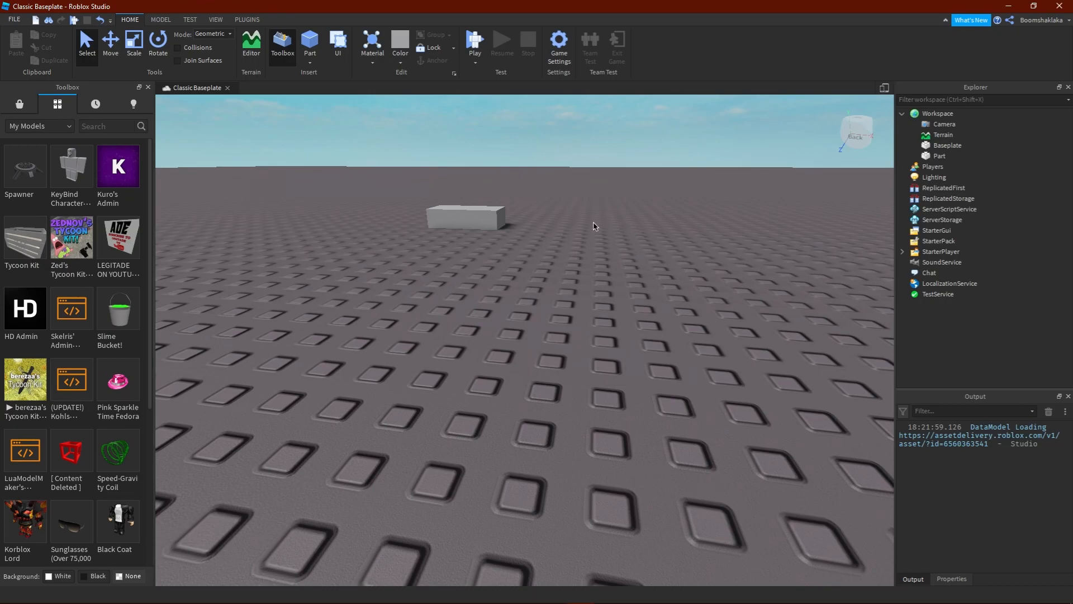
mouse_move(566, 201)
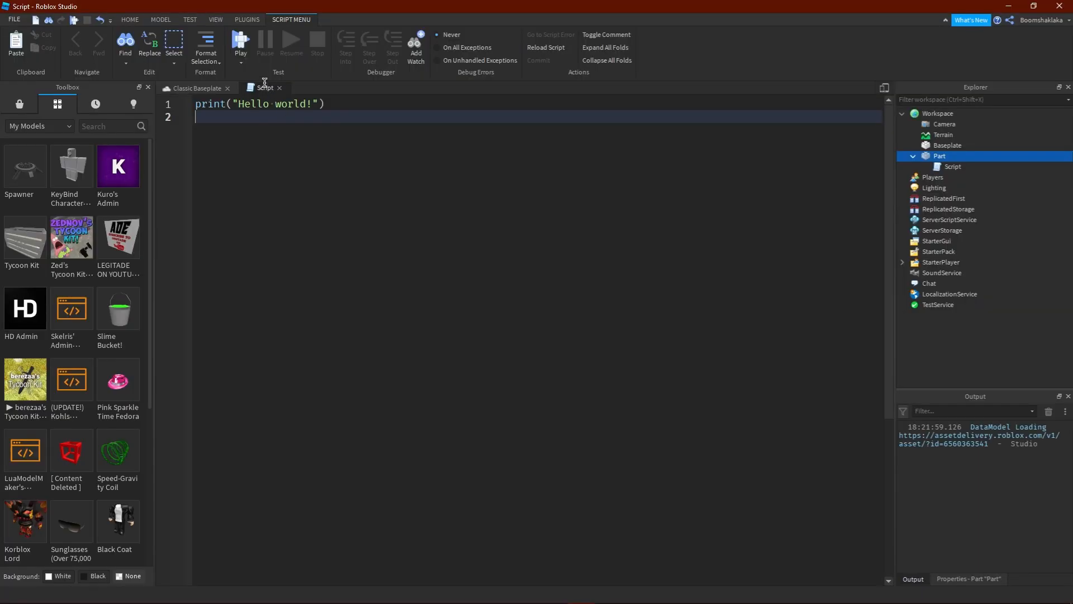
- Play-test the place so the block's script prints Hello world!, then stop
click(240, 39)
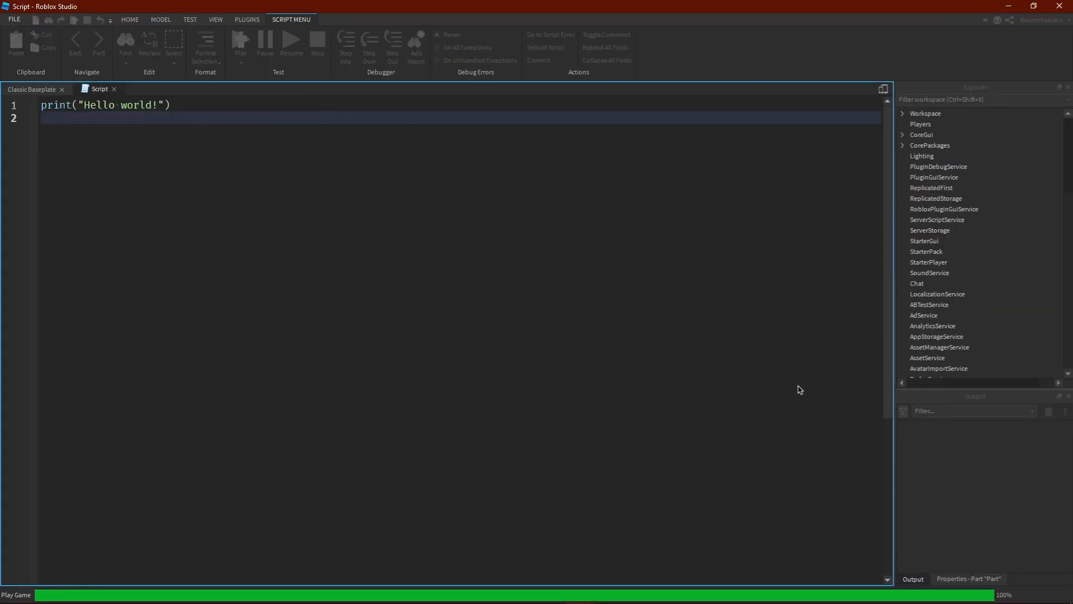
click(240, 41)
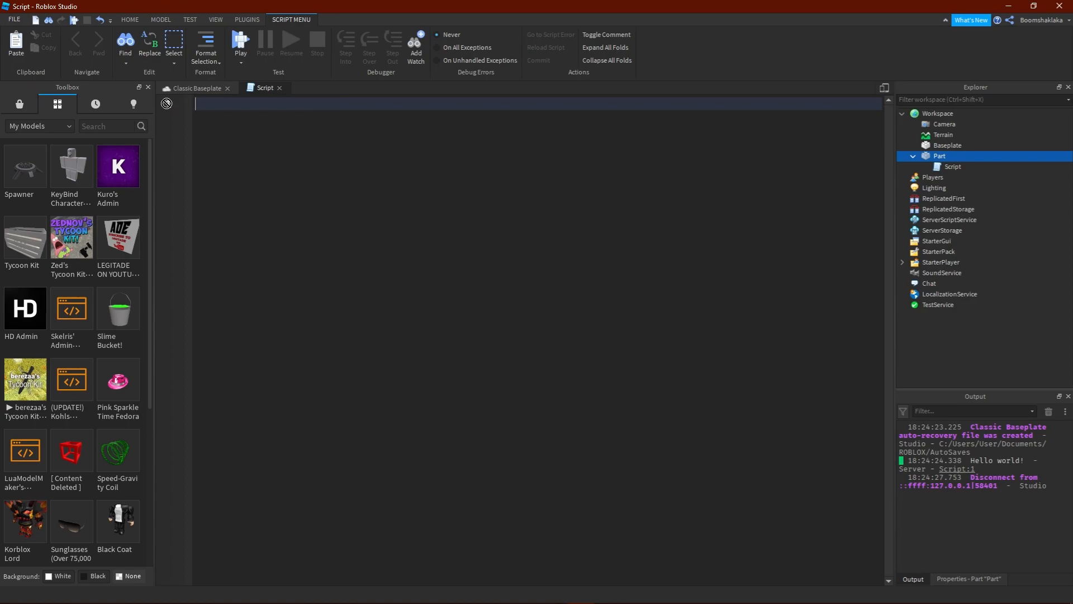
- Write a print line reading "Give me robux 9001" and run the game to test it
text(print ()
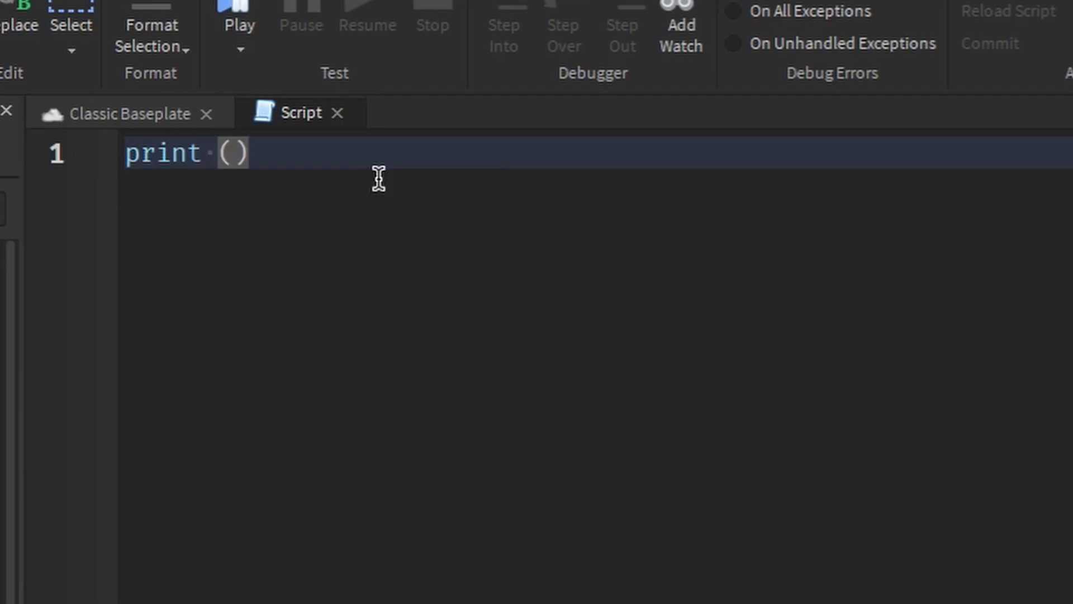
text("")
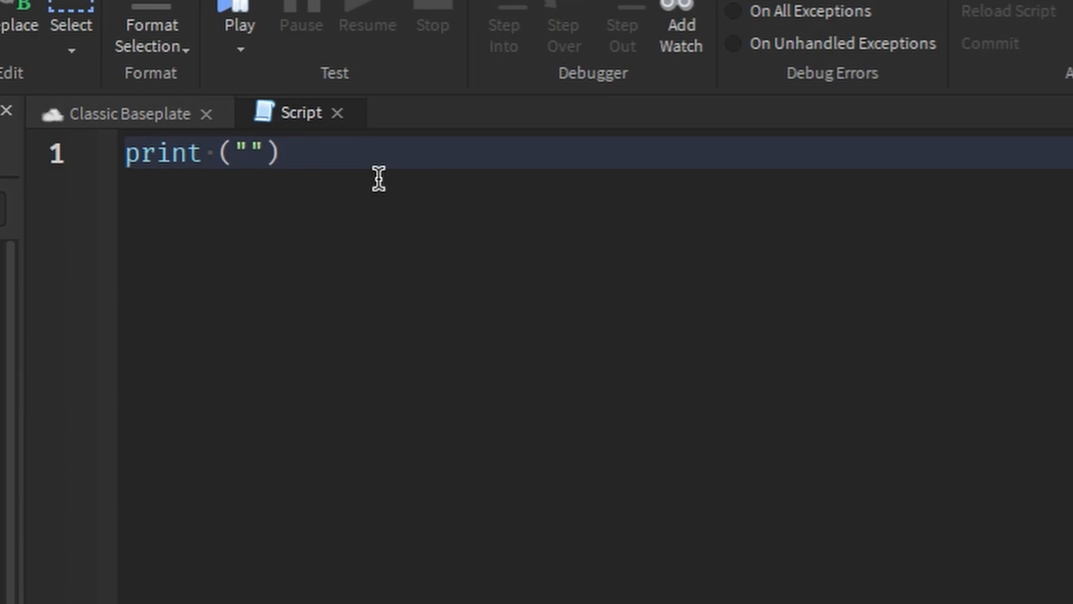
text(Give me)
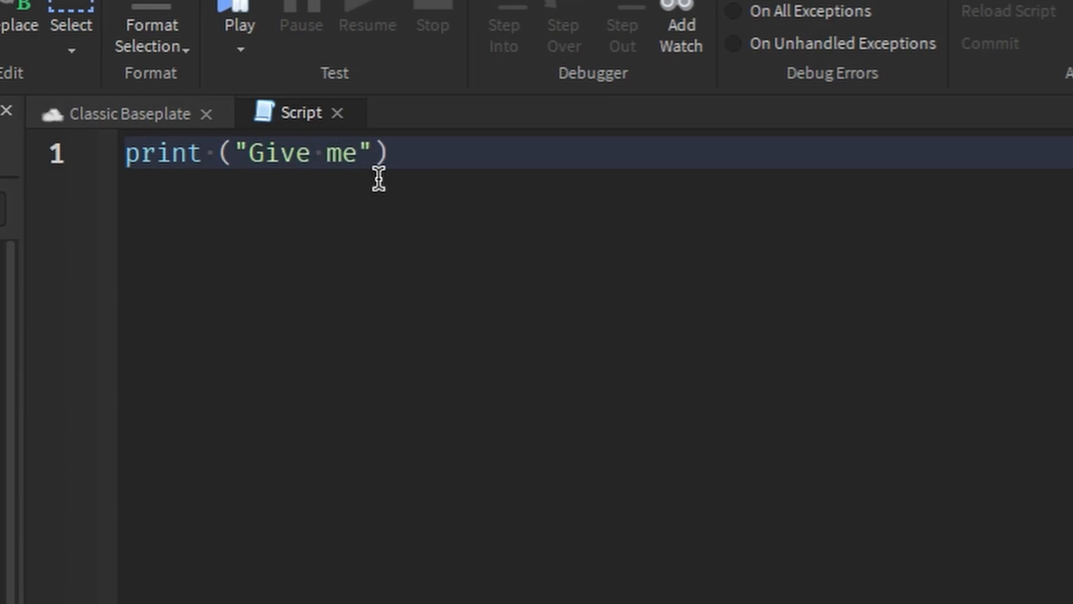
text(ro)
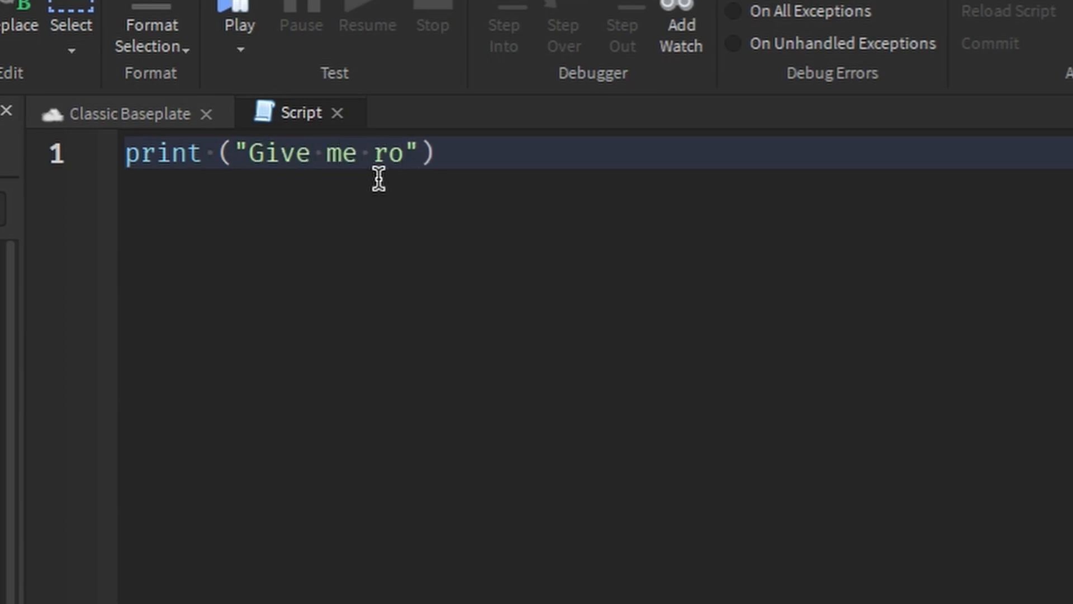
text(bux)
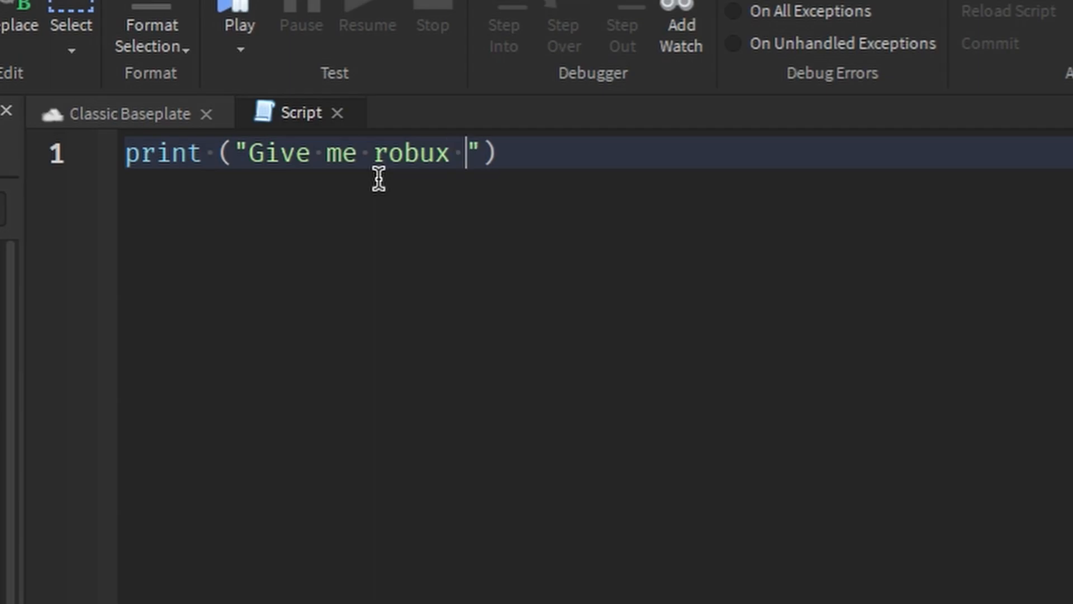
text(9001)
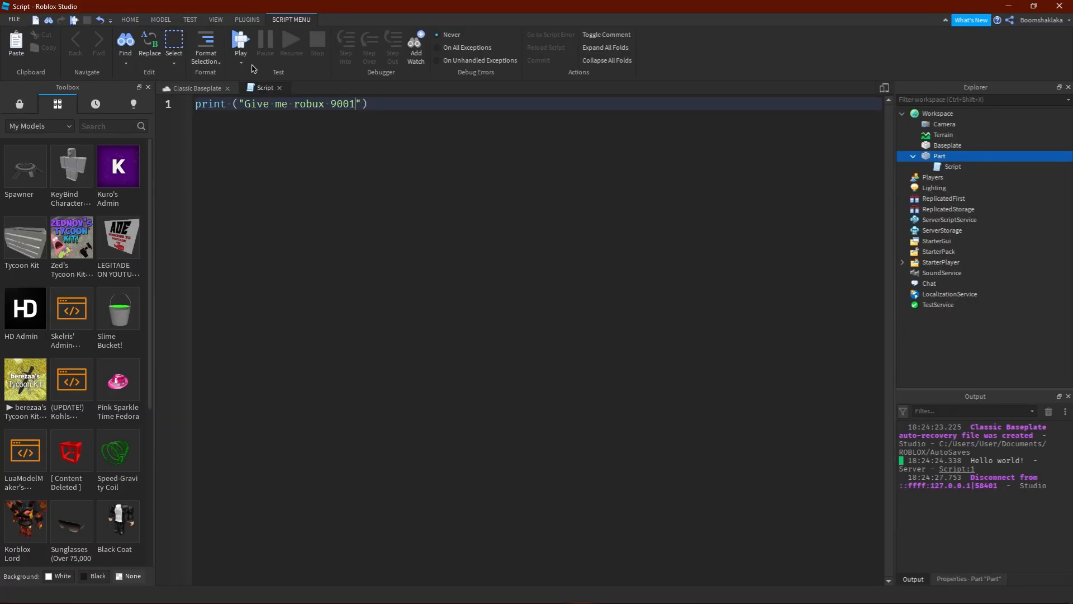
click(240, 40)
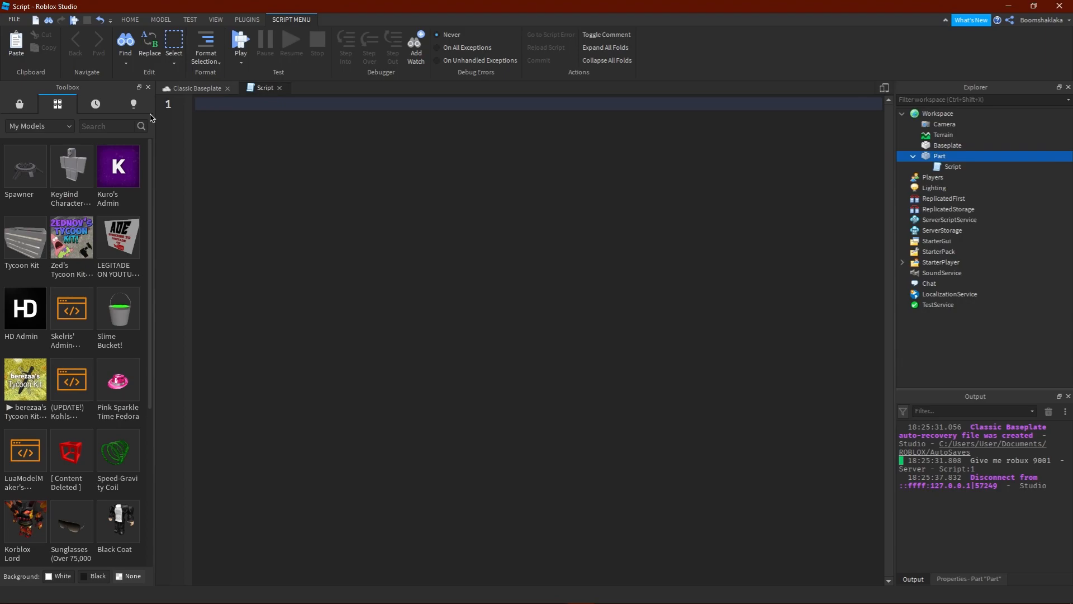
mouse_move(152, 118)
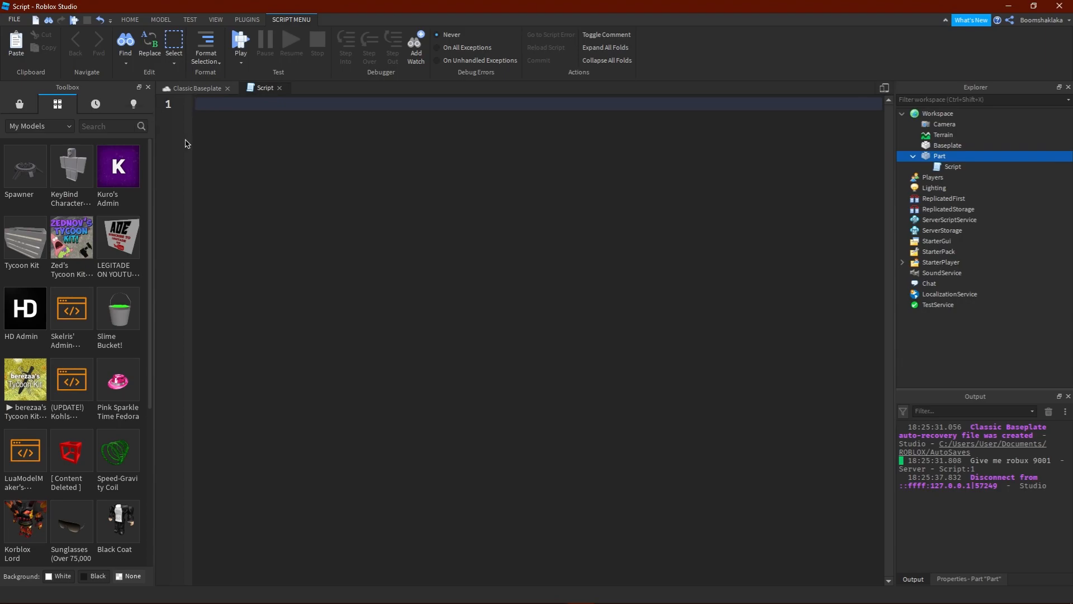
- Type local ding = game.Starterplayer.Heaven.Hell.Folder1.t into the script
text(local ding)
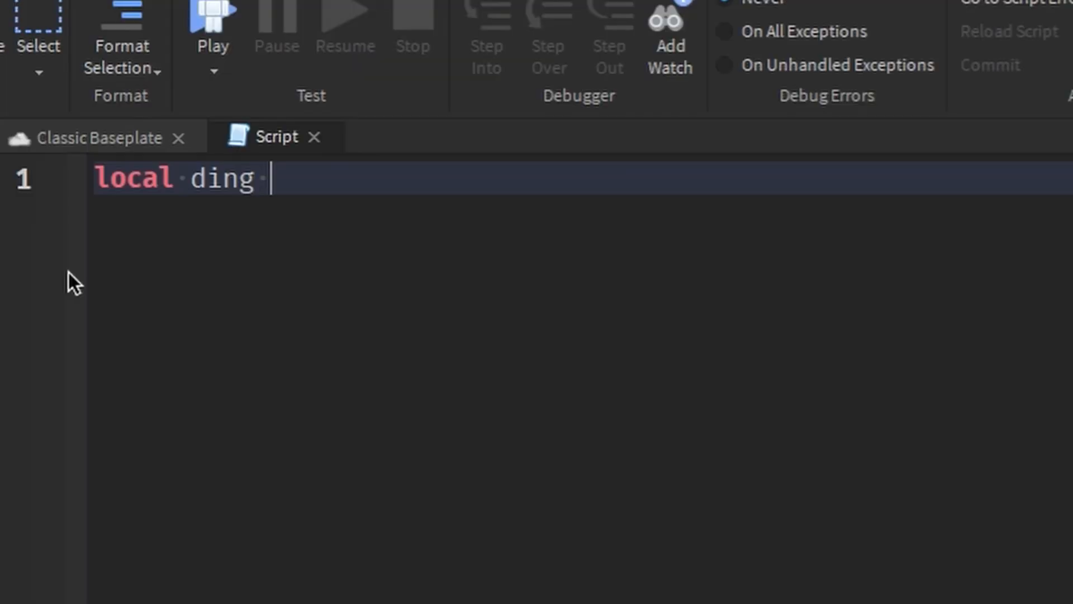
text(=)
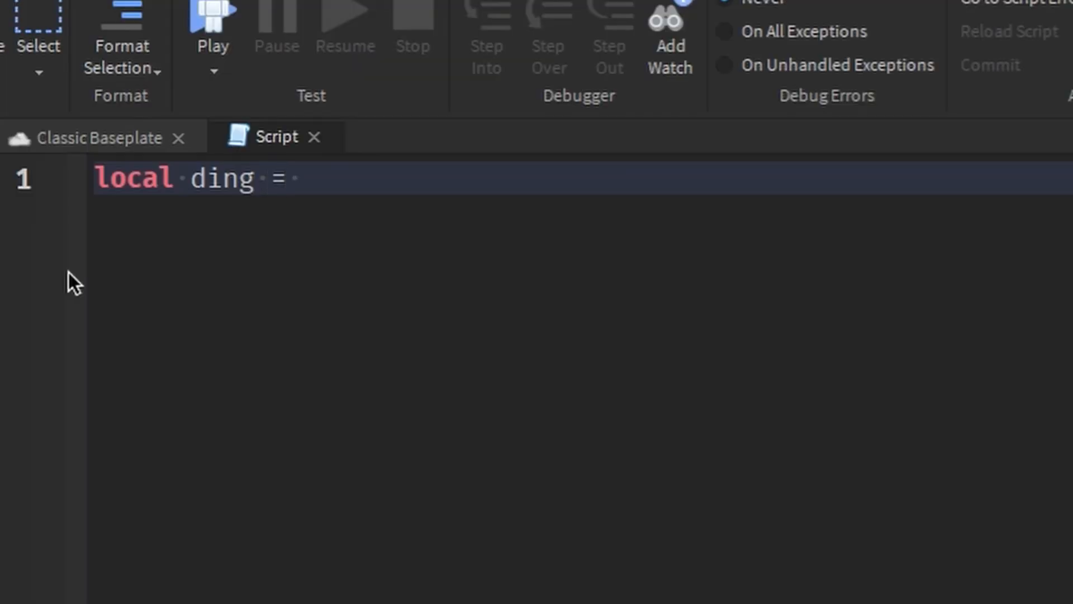
text(game.)
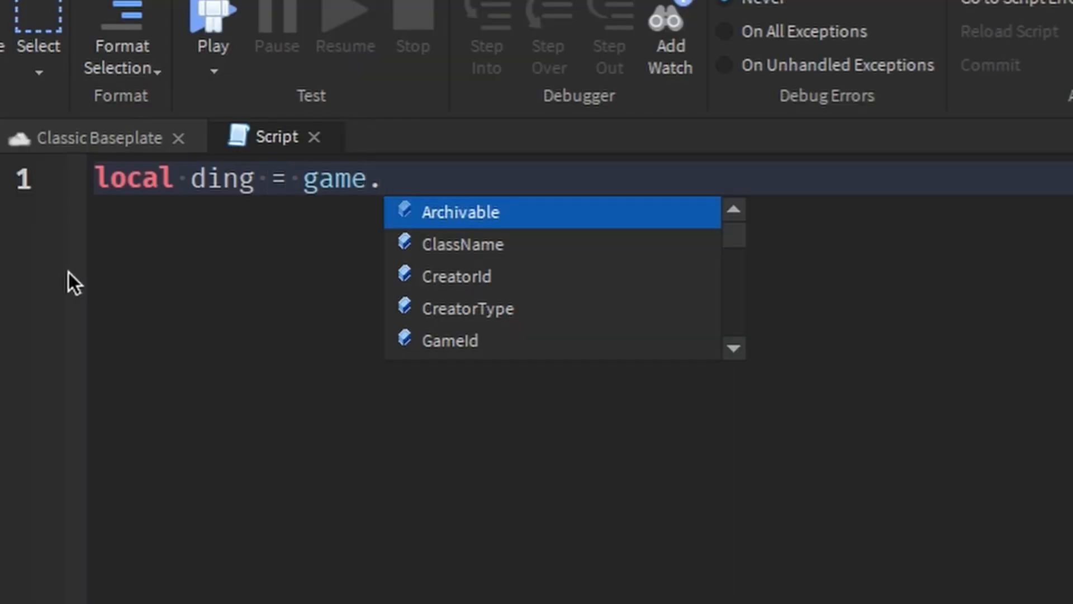
text(Starterplayer)
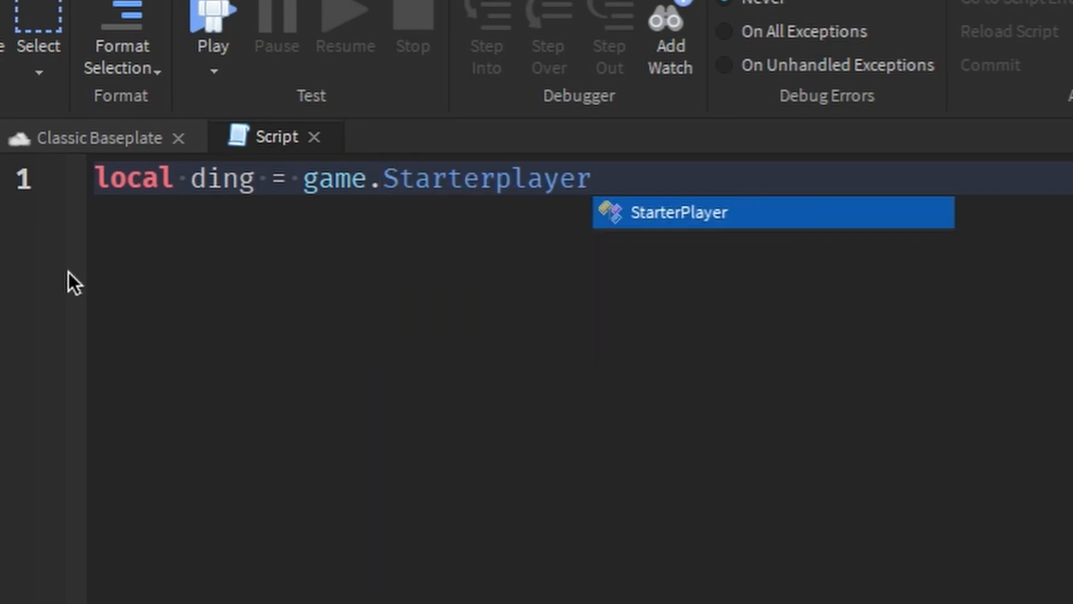
text(.Heaven)
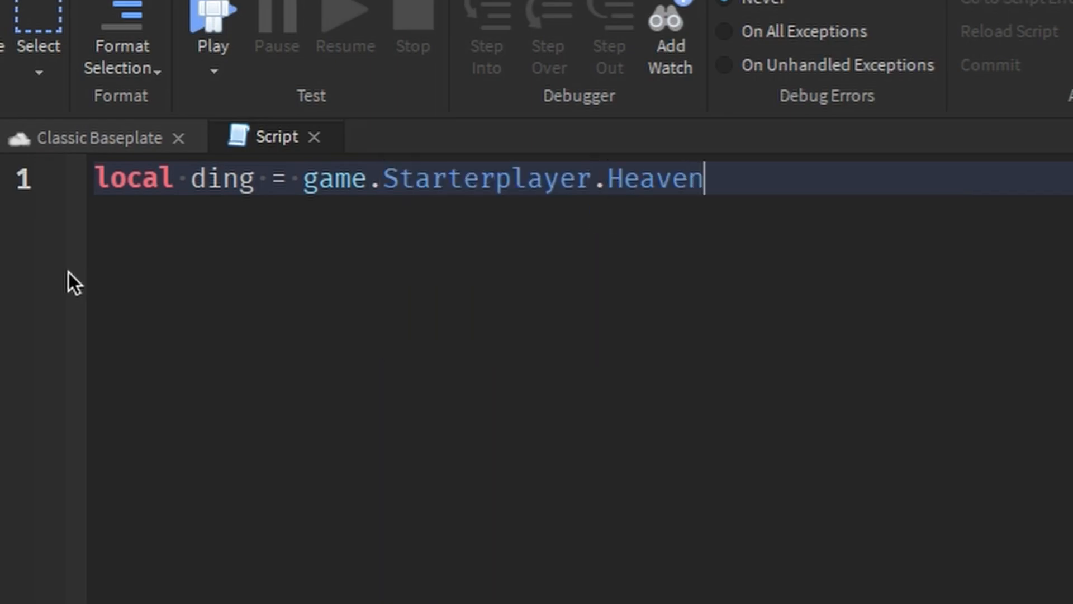
text(.Hell)
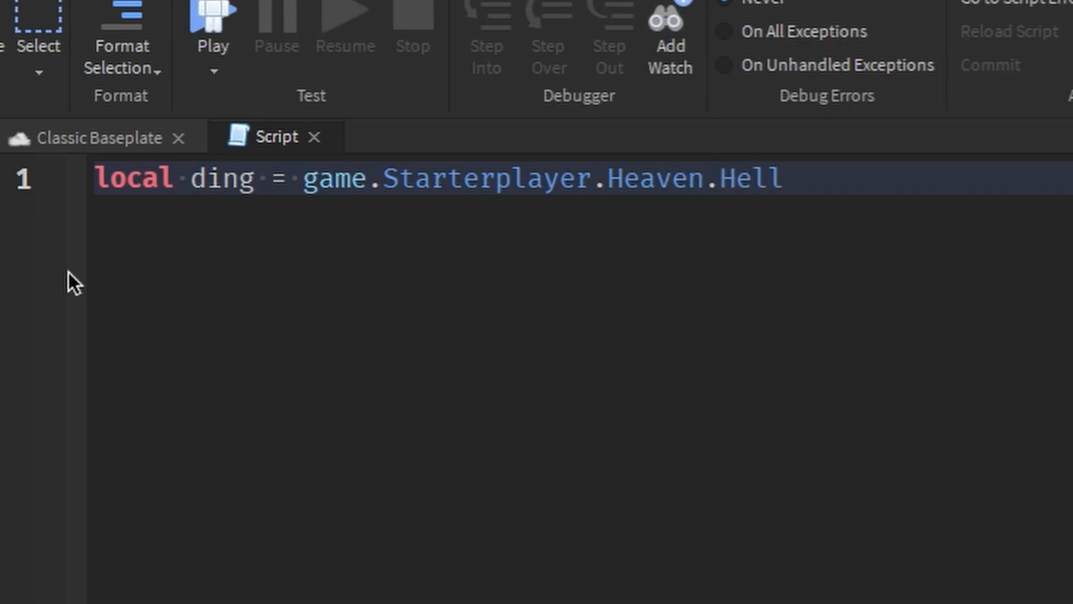
text(.Folder)
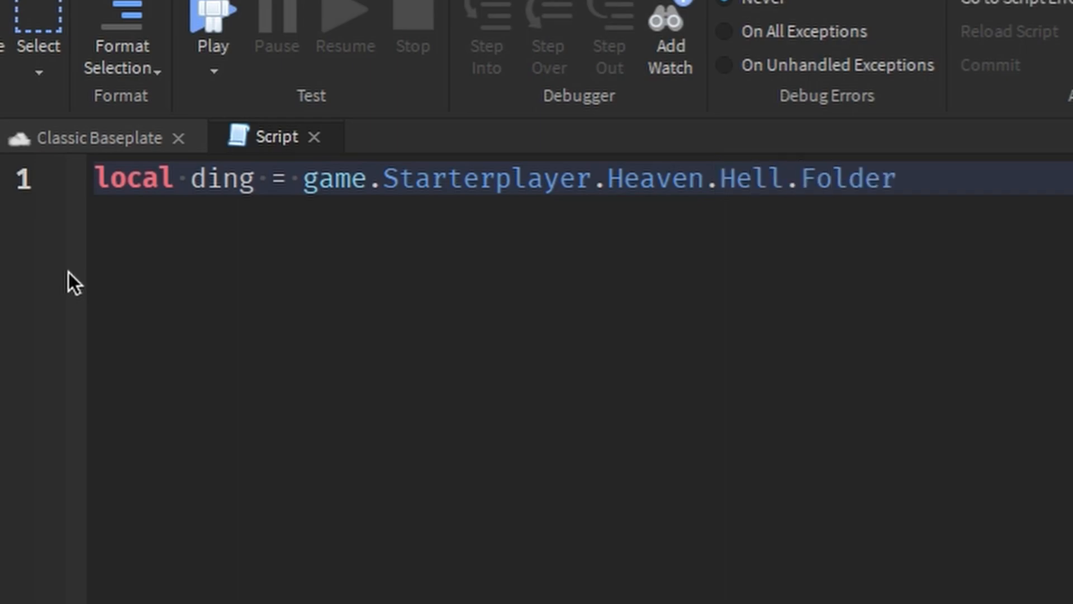
text(1.)
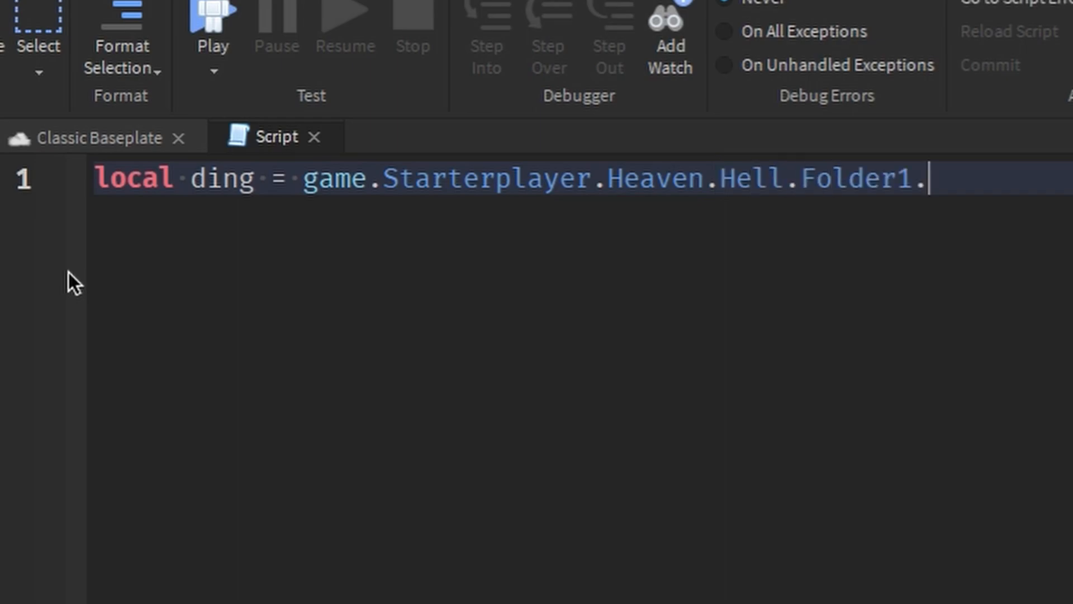
text(t)
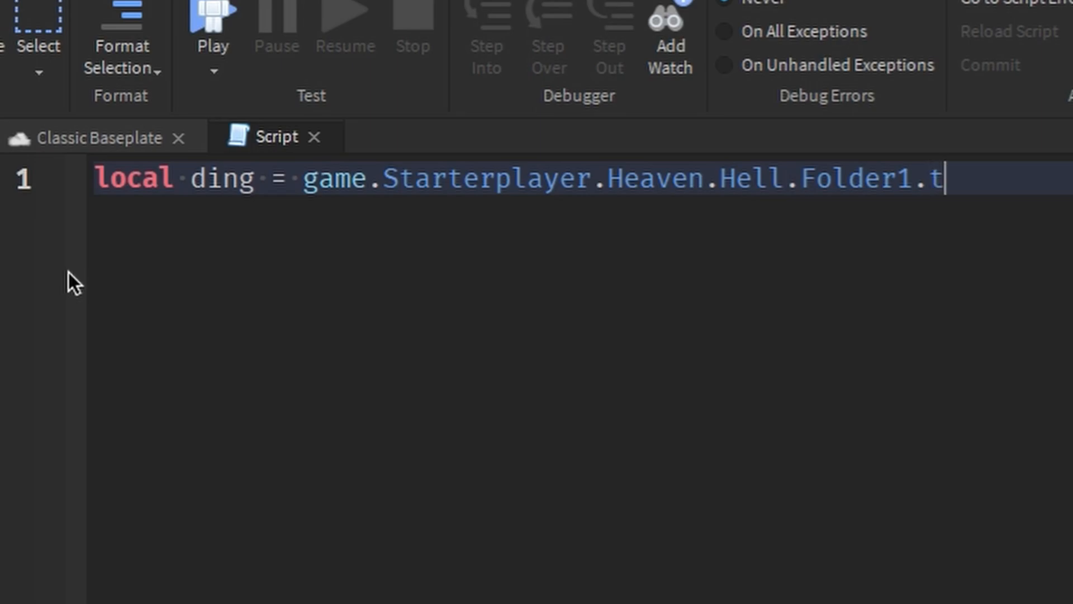
text(aksdjf;lkjncxv,m.nzxojewoafjadsjlkfjasdlflkkwaelkn)
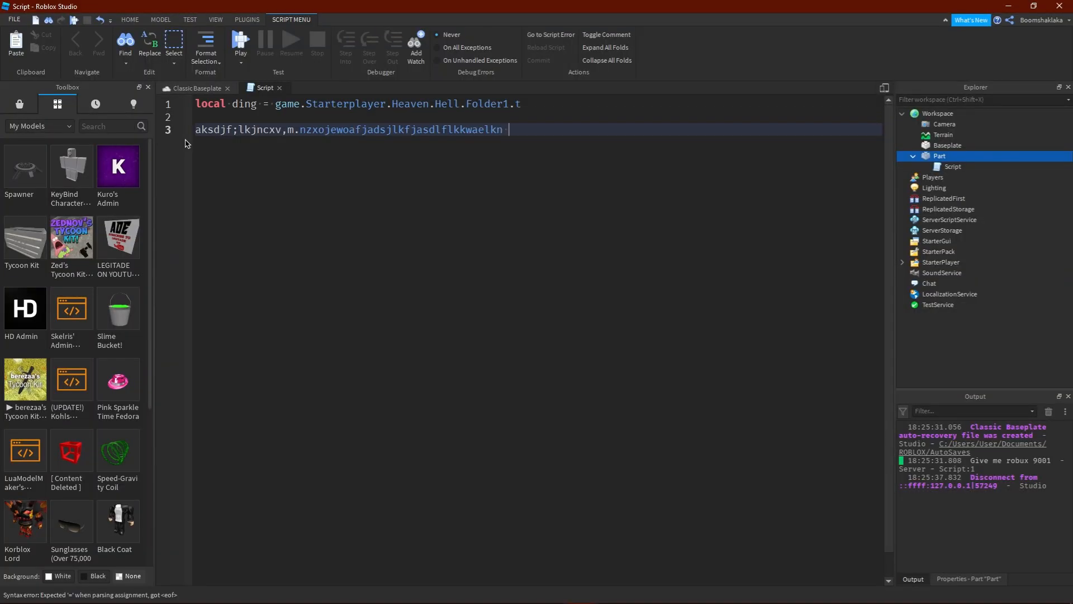
- Add a call line passing (ding), then return to the baseplate place
text(())
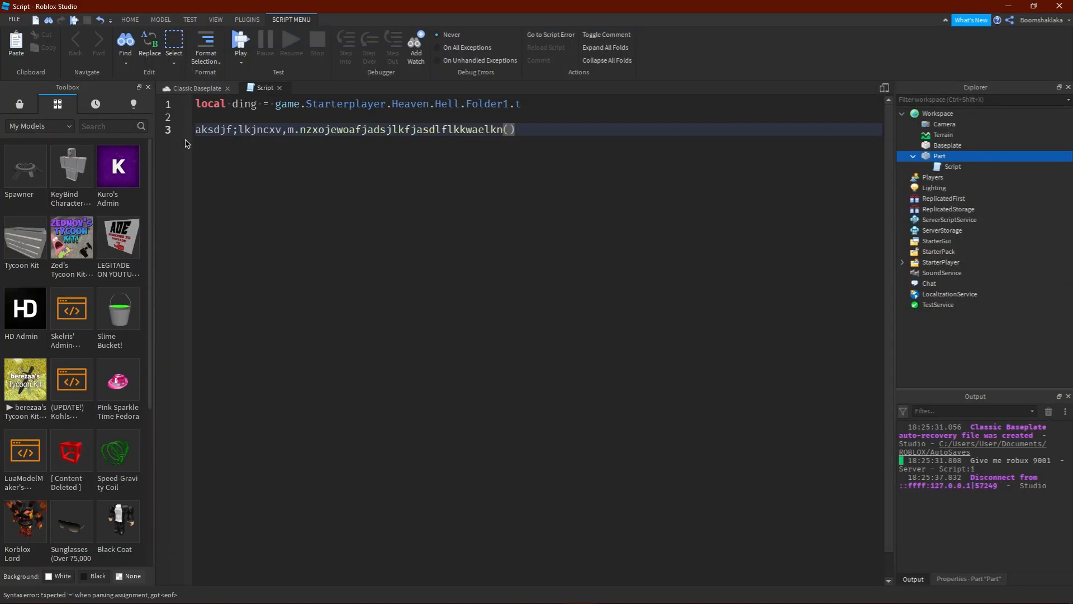
text(ding)
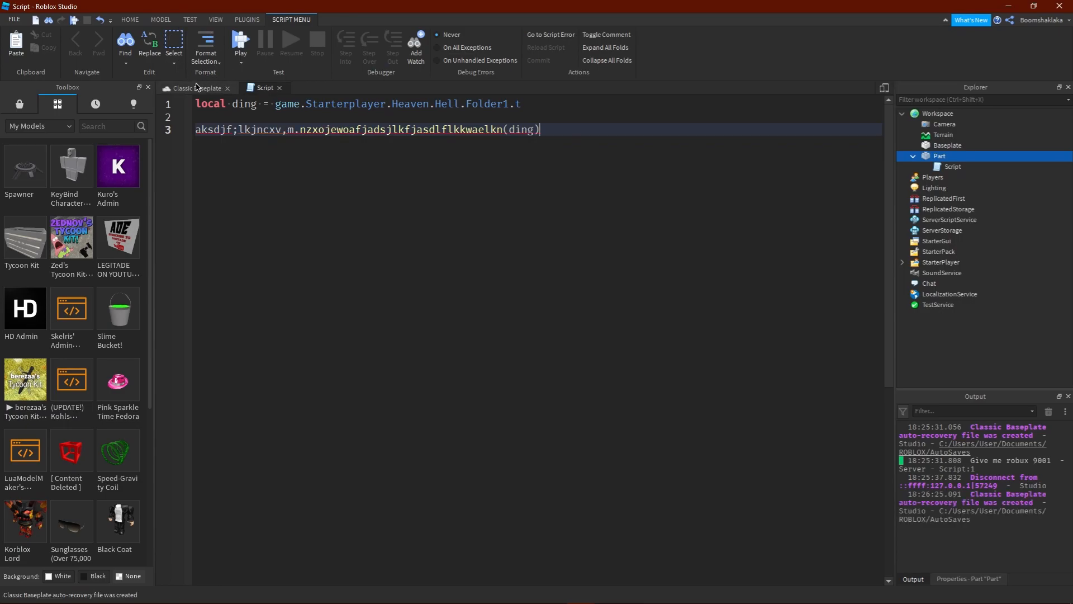
click(194, 88)
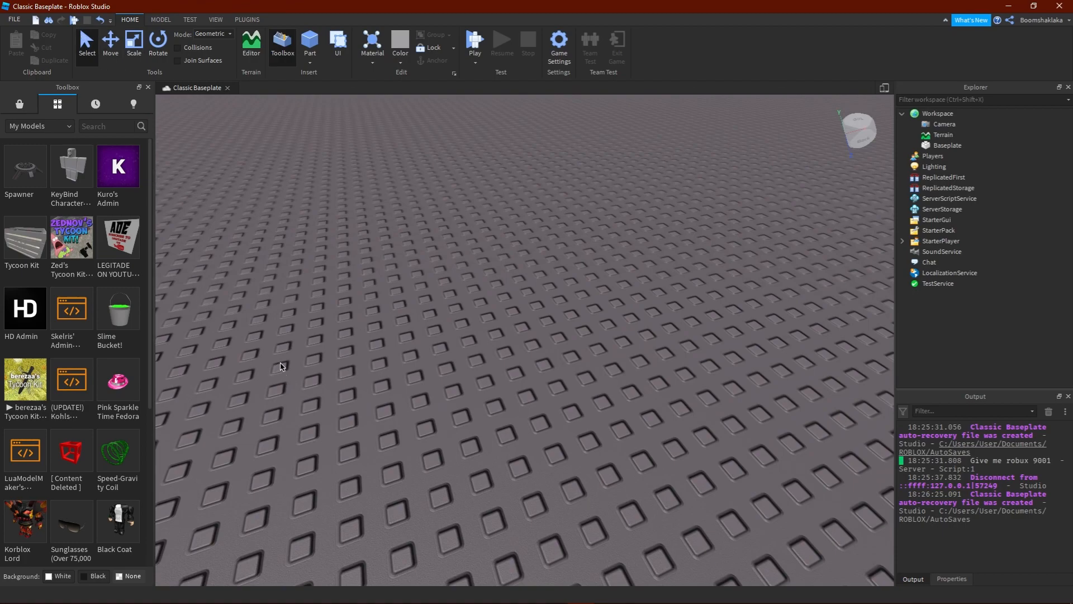
mouse_move(25, 243)
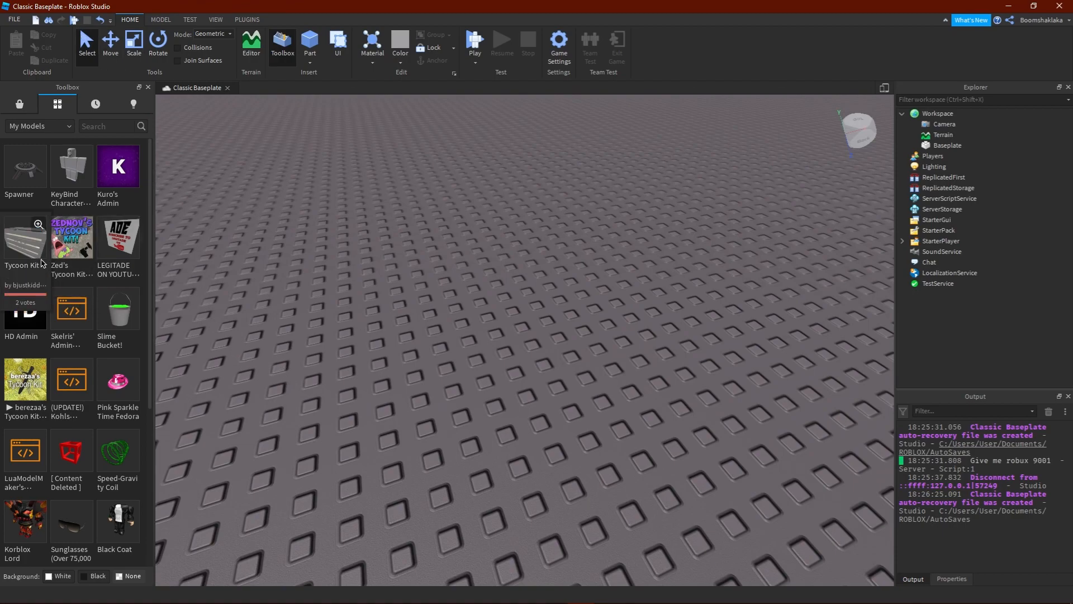
mouse_move(71, 451)
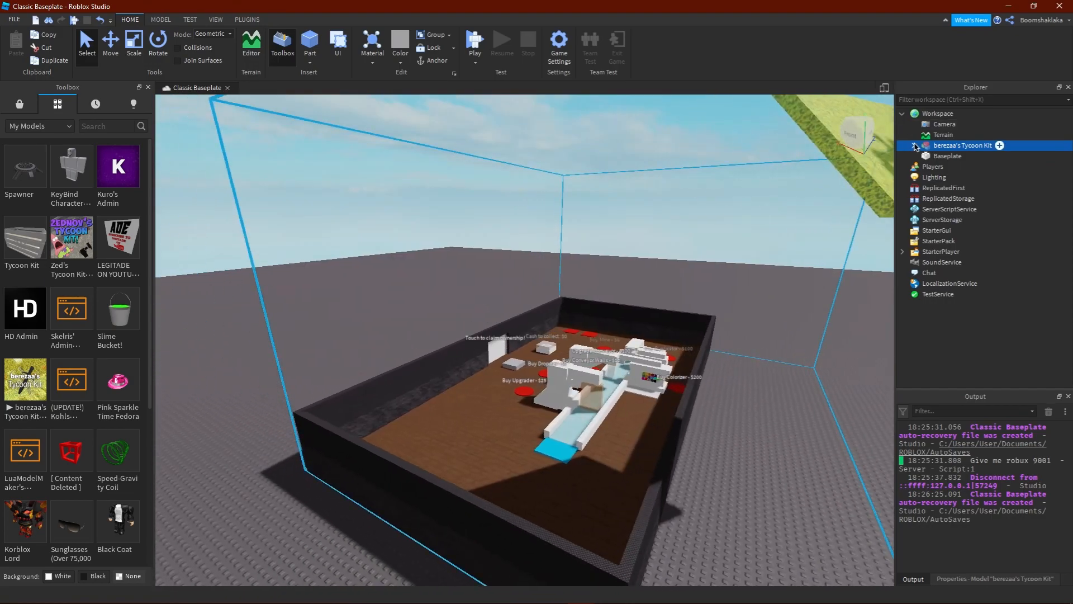
- Expand the Tycoon Kit, read its TUTORIAL - READ ME script, and return to the 3D place
click(915, 146)
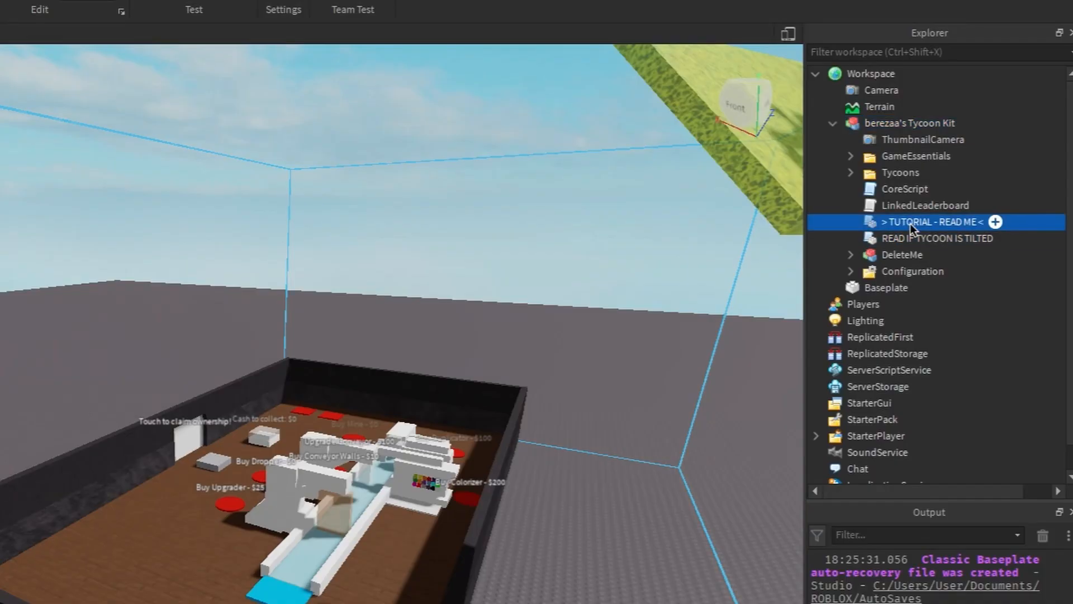
double_click(930, 221)
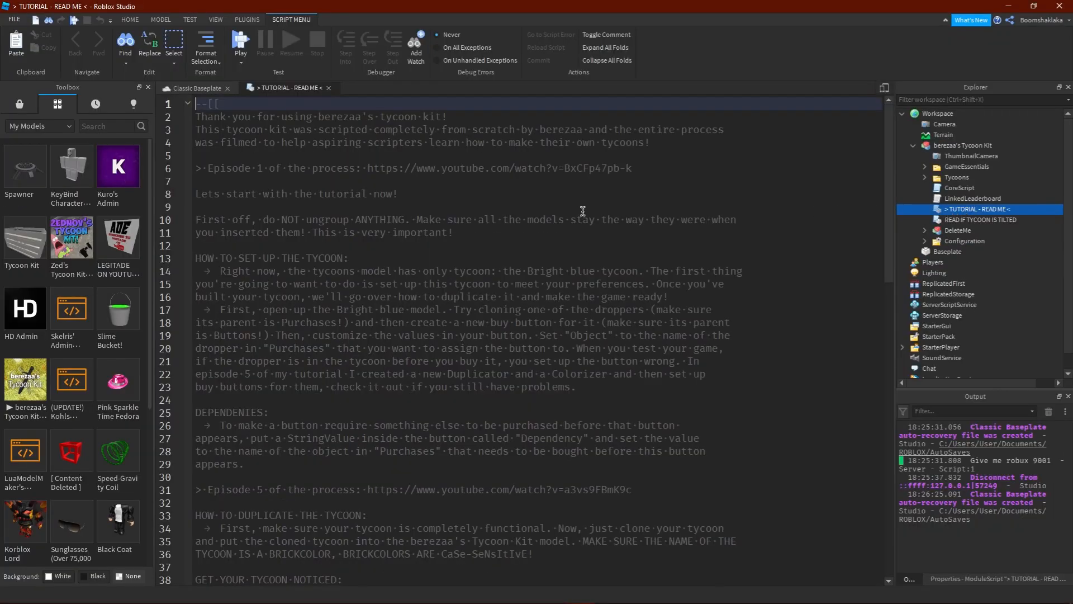
scroll(down, 3)
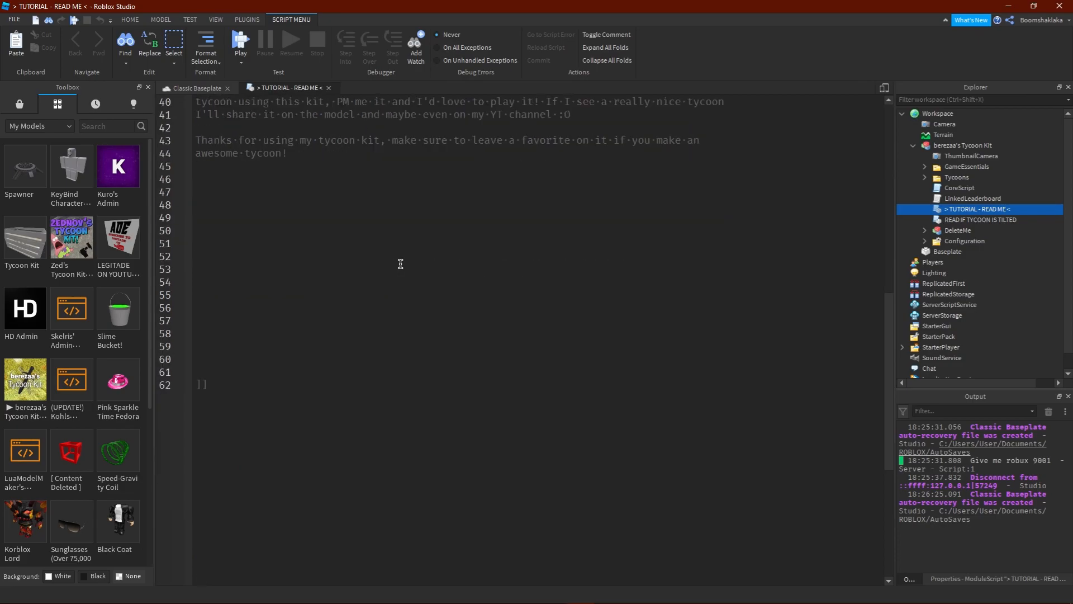
click(196, 88)
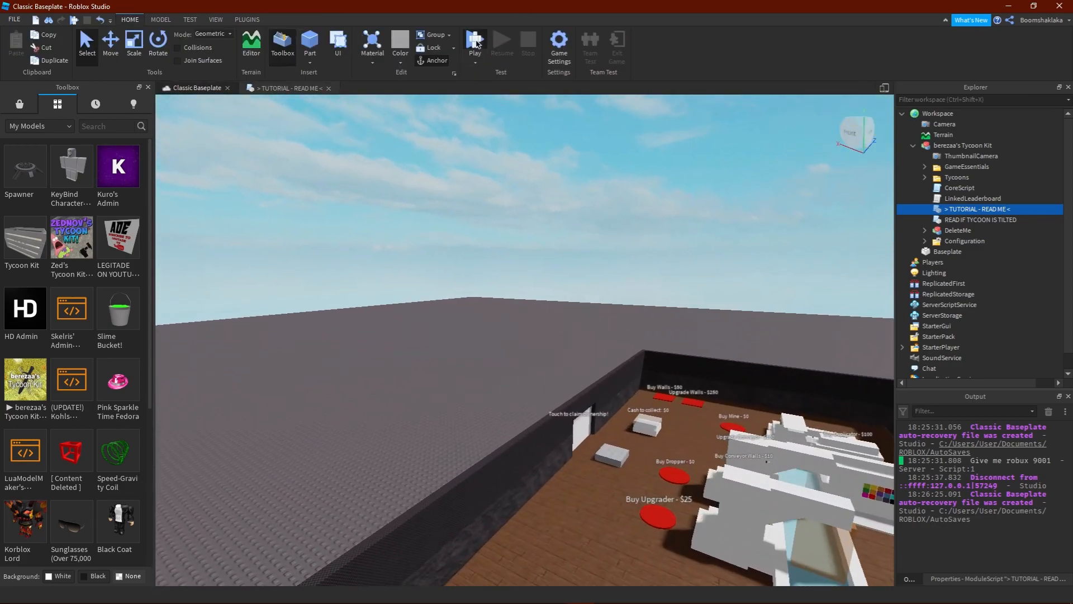
- Play-test the tycoon place, then stop the session from the Home tab
click(474, 41)
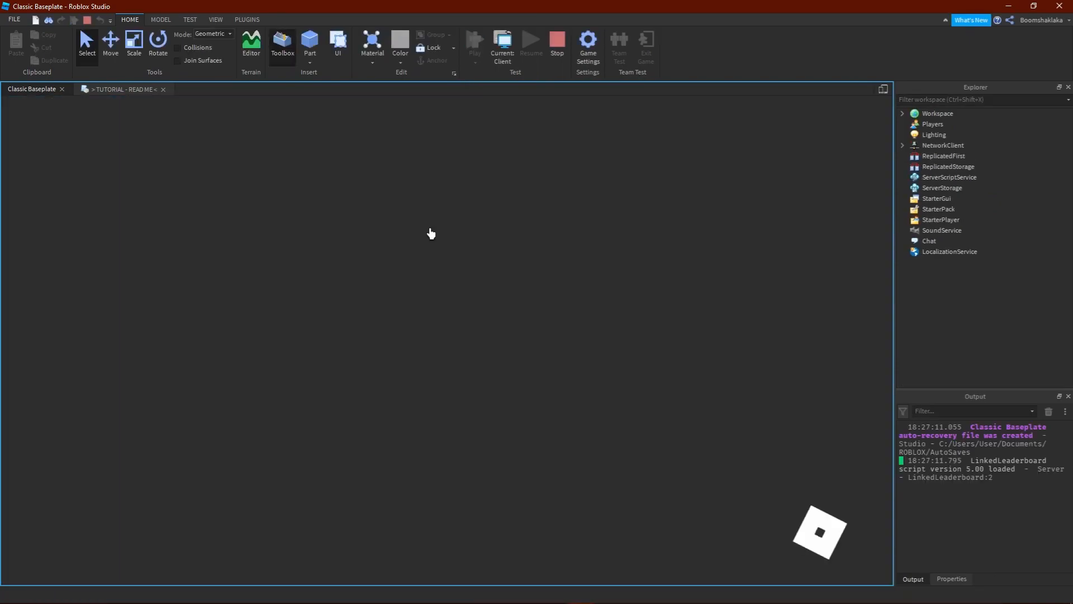
click(281, 44)
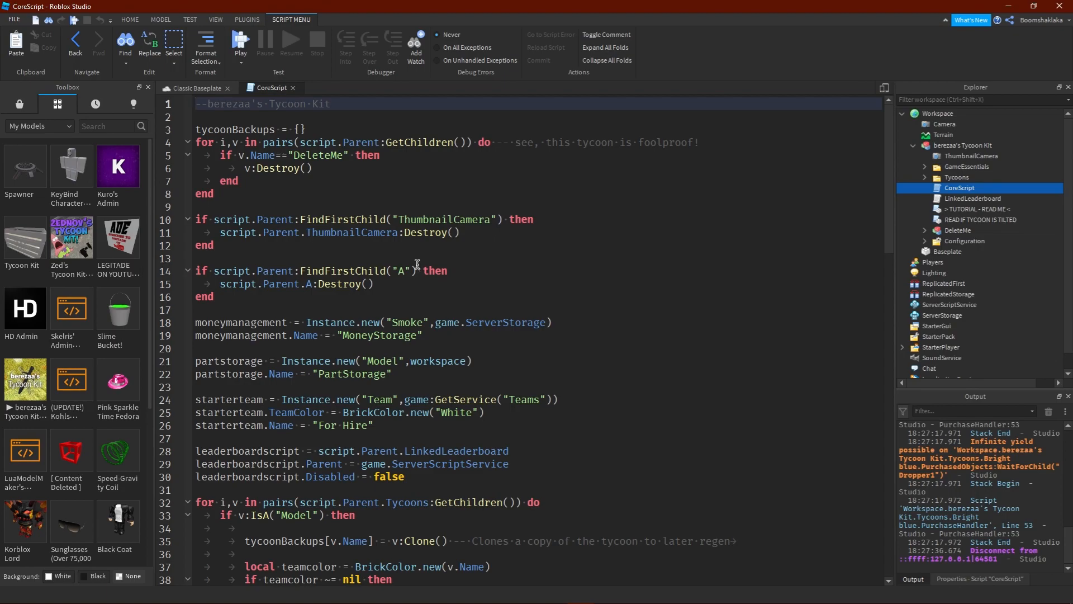
- Scroll through CoreScript's player-joining and player-leaving code, then click in the editor and type ~
scroll(down, 3)
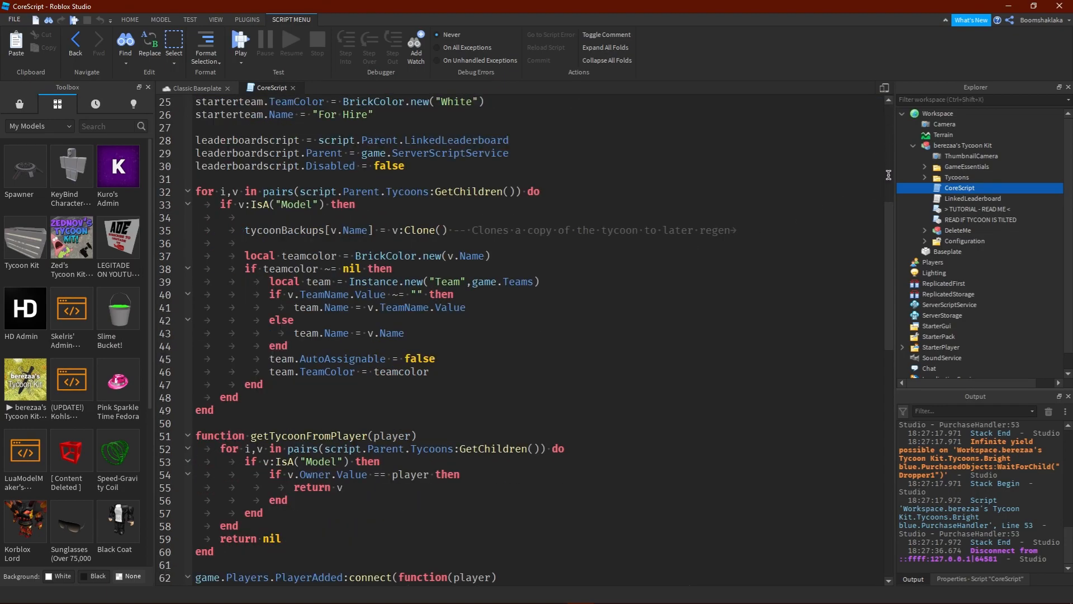
scroll(down, 3)
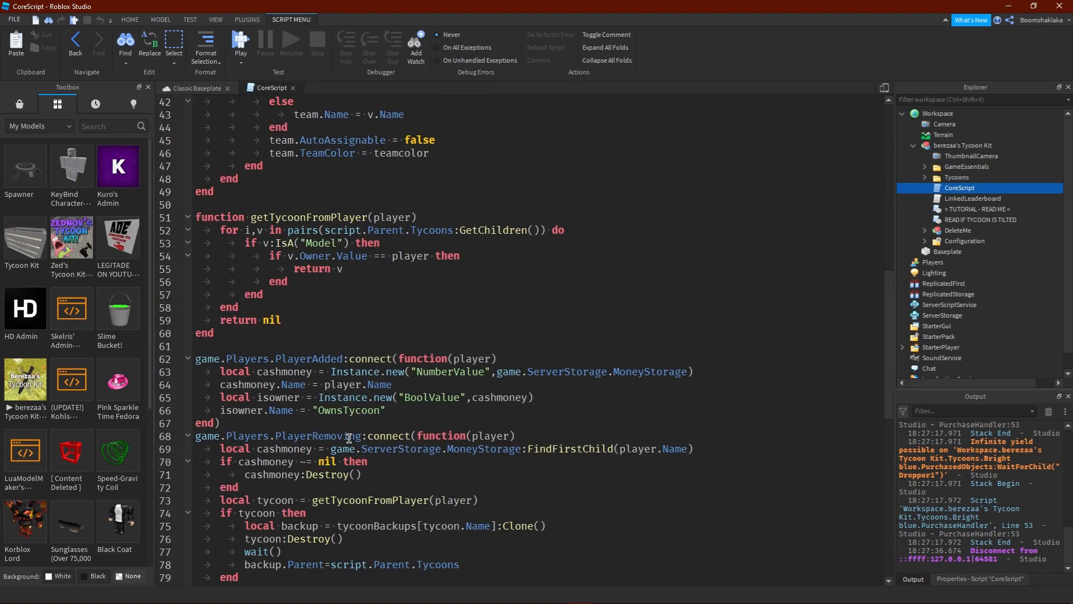
mouse_move(500, 444)
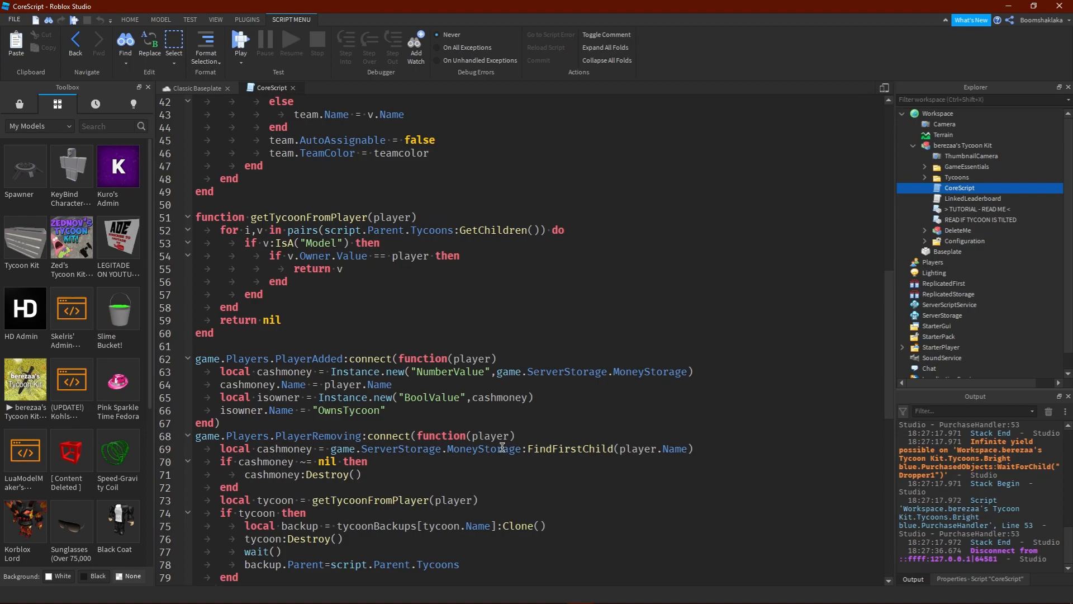
mouse_move(347, 455)
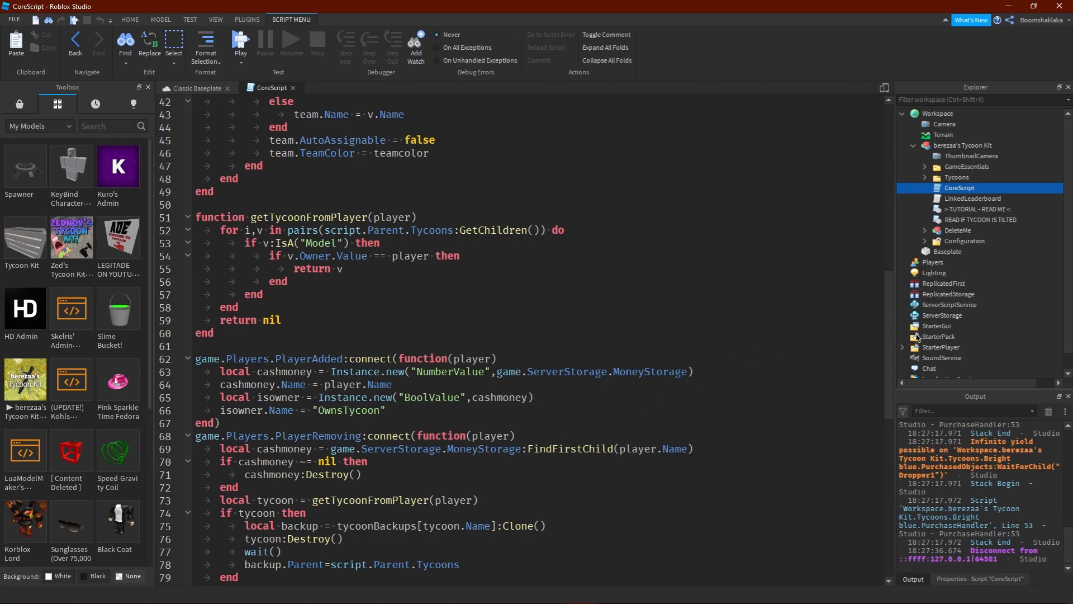
mouse_move(242, 480)
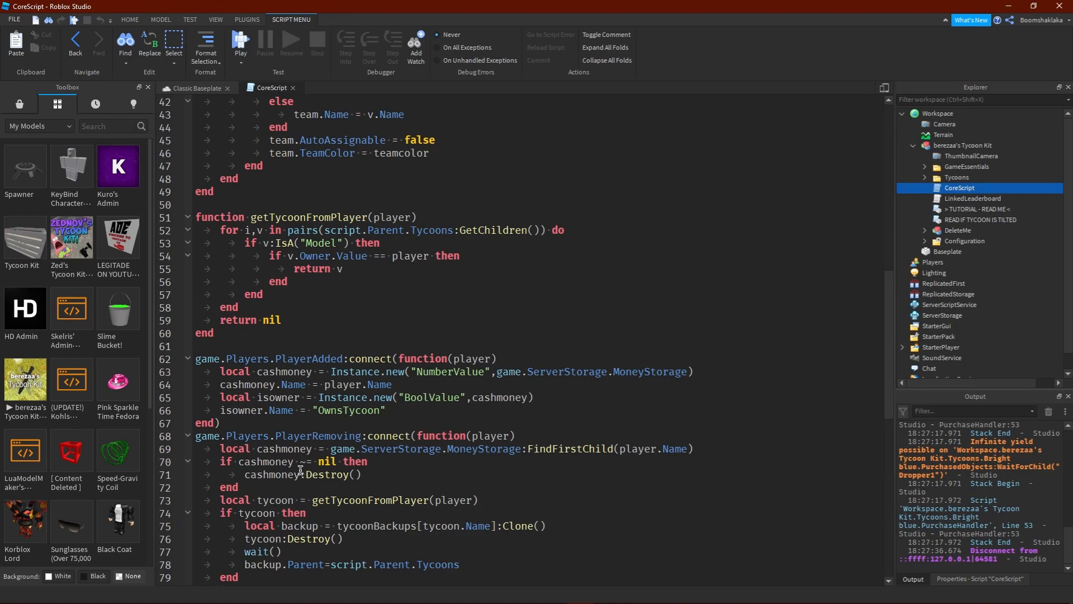
click(387, 461)
text(`)
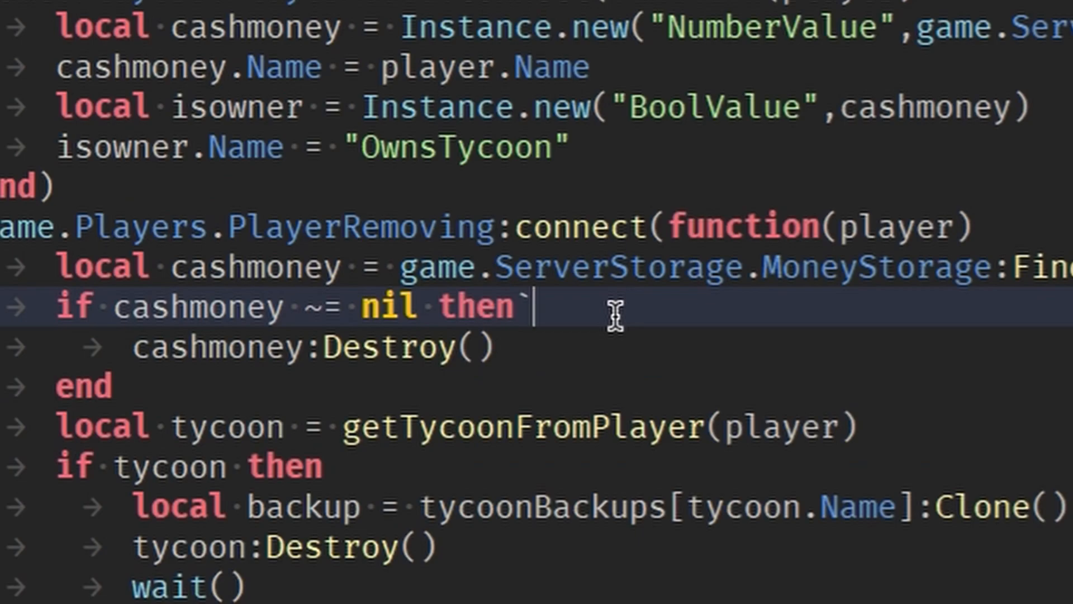
text(~= nil then)
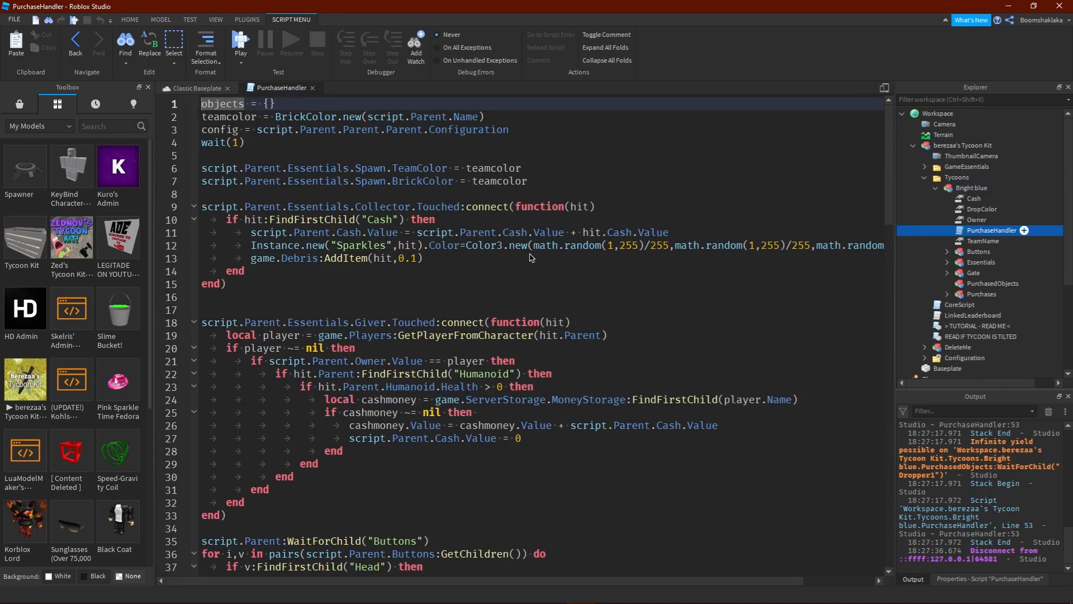
- Scroll through the Bright blue PurchaseHandler's button-purchase code
scroll(down, 3)
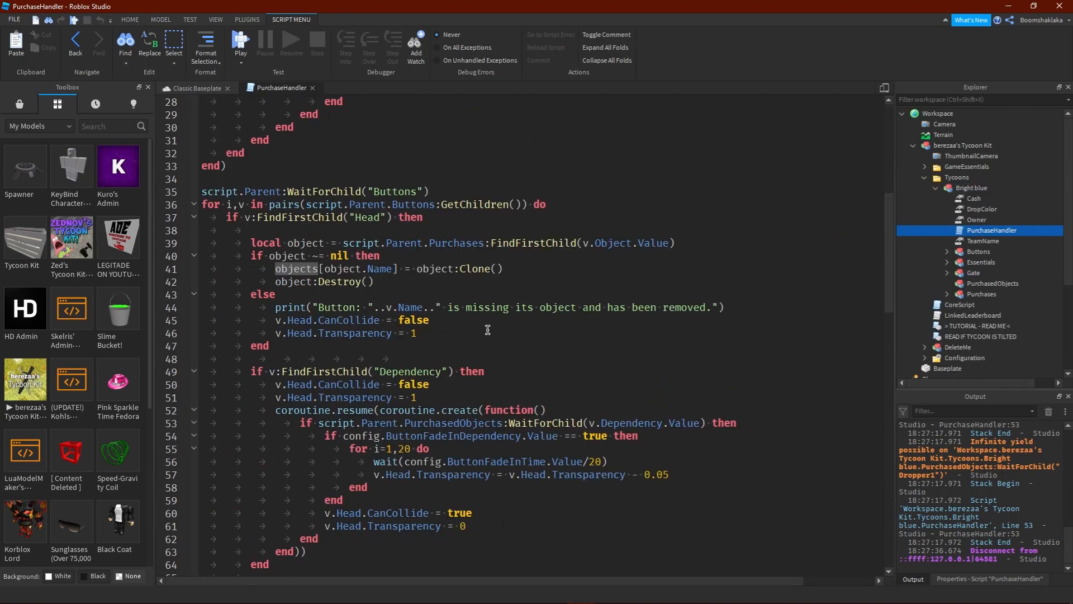
scroll(down, 3)
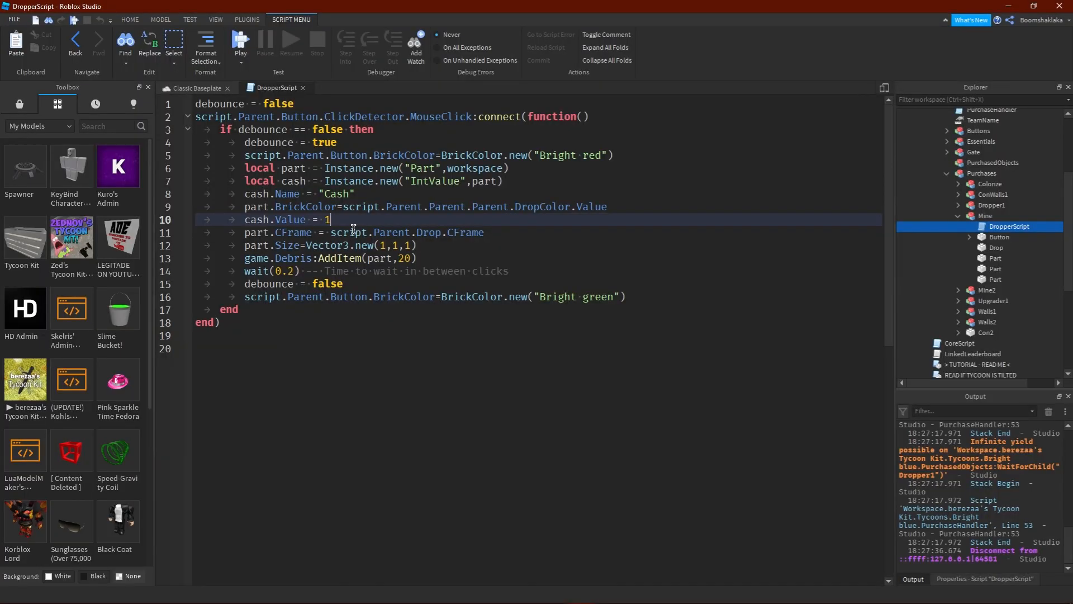
- Replace the Mine dropper's cash value of 1 with 999999999
key(BackSpace)
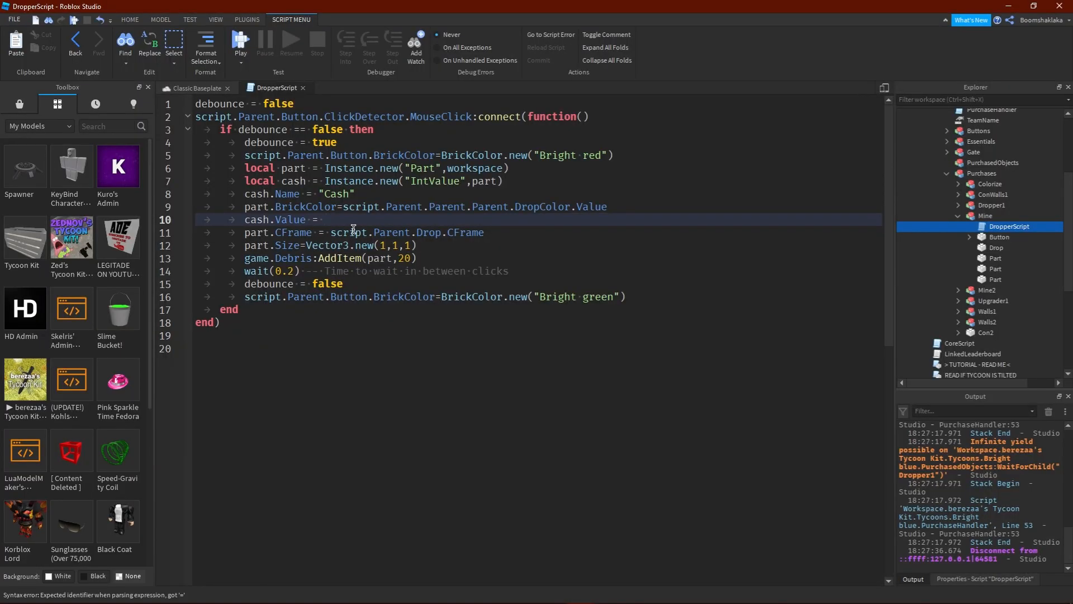
text(9)
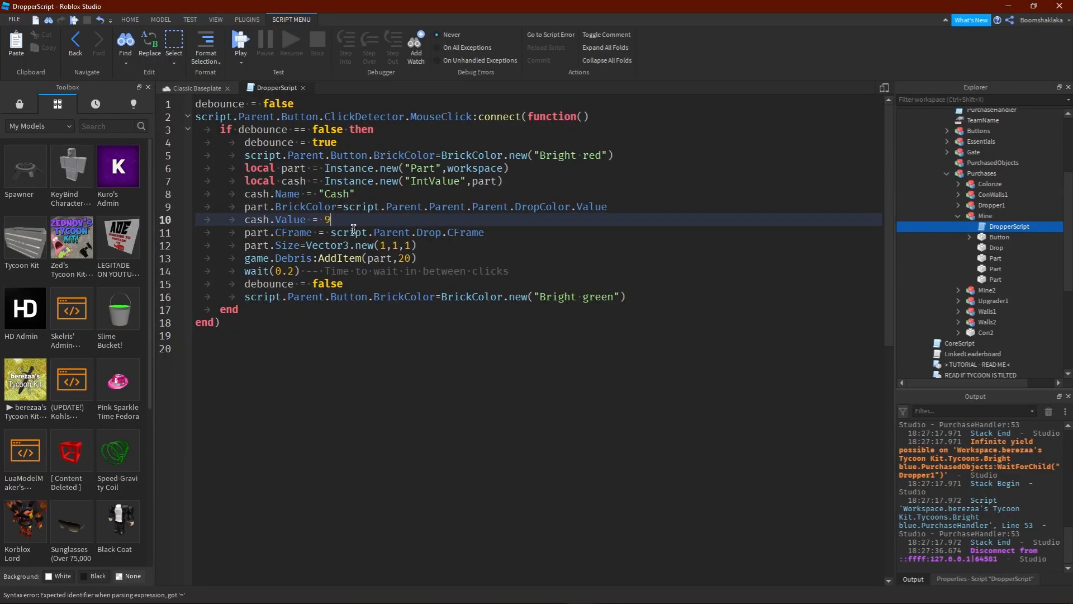
text(99999999)
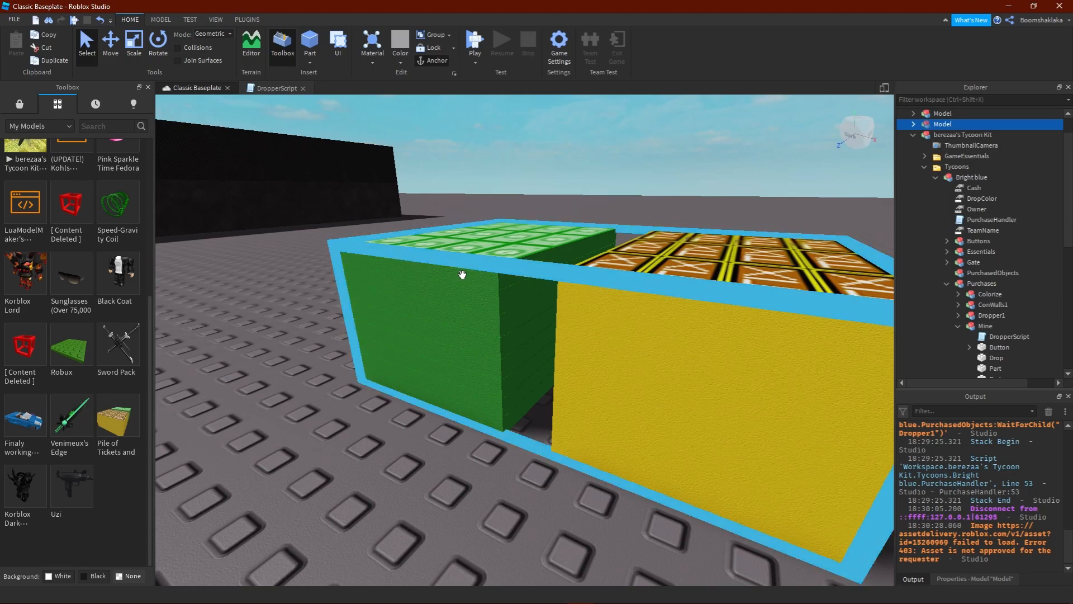
- Browse Toolbox results to insert stairs, McDonald's, treehouse, cafe and sky models
scroll(down, 3)
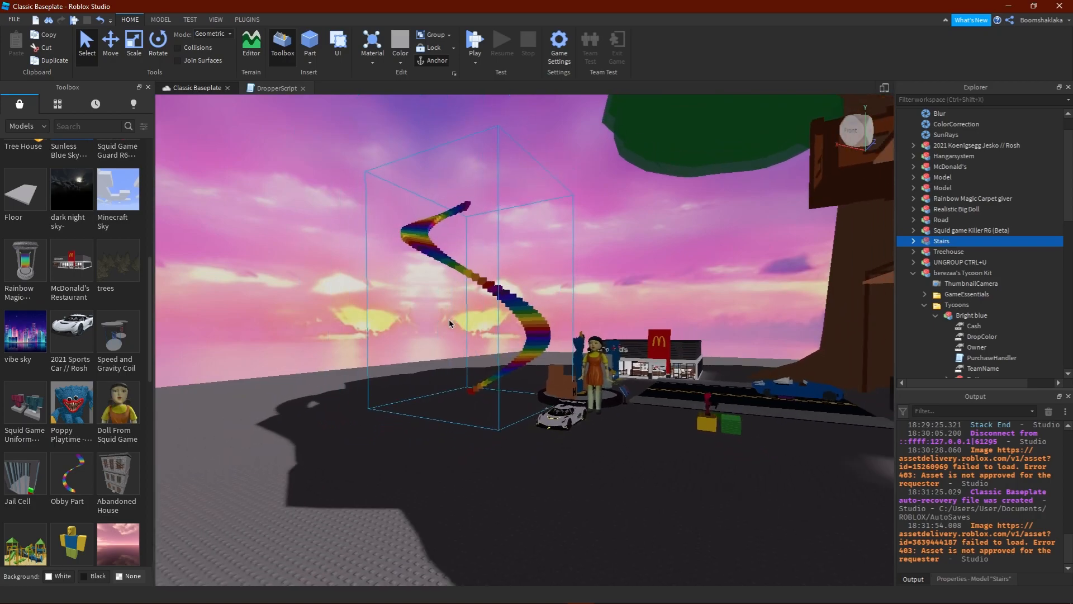
scroll(down, 3)
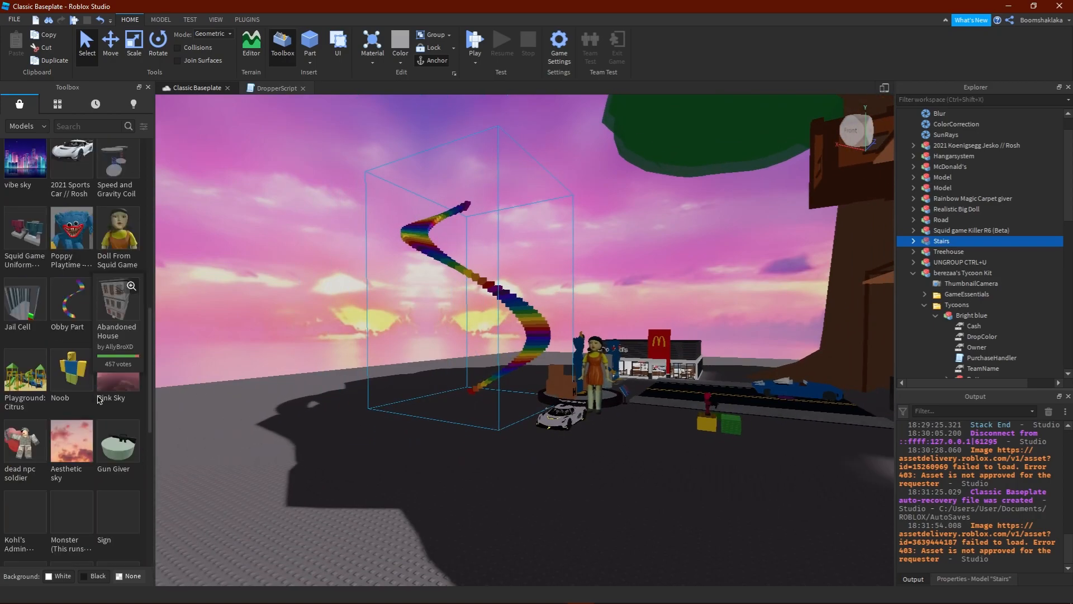
scroll(down, 3)
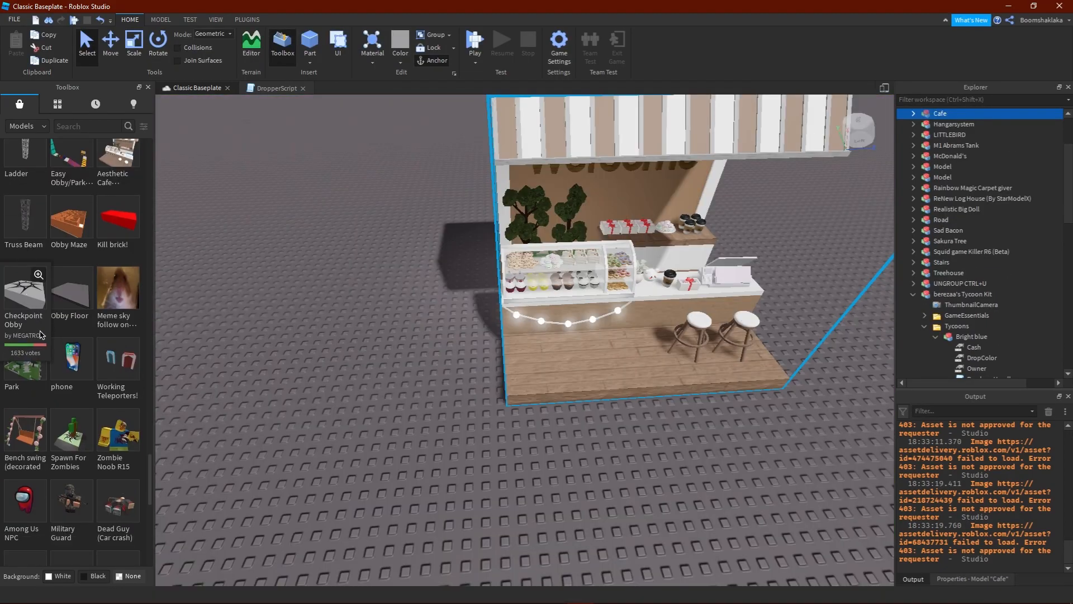
scroll(down, 3)
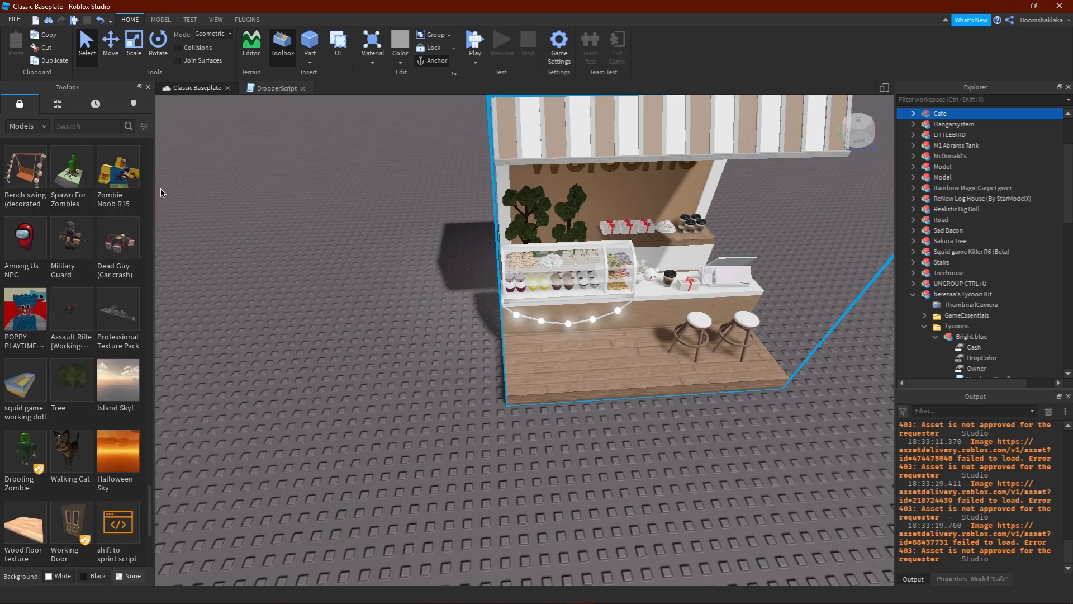
scroll(down, 3)
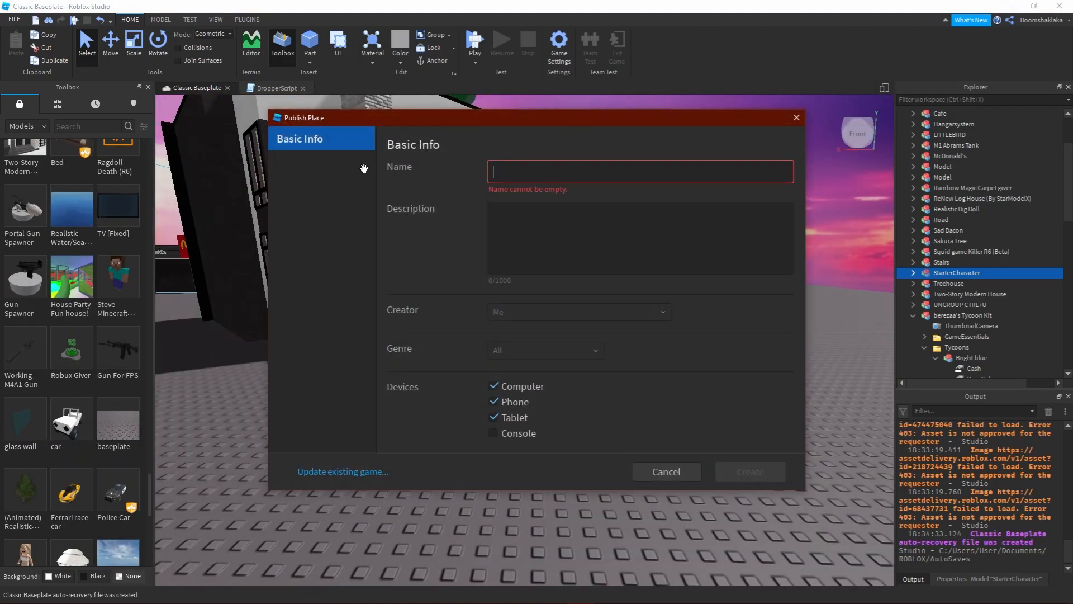
- Publish as 'Realistic Big Doll StarterCharacter Tycoon' with description 'This game', console enabled
text(Realistic Big Doll StarterCharacter Tycoon)
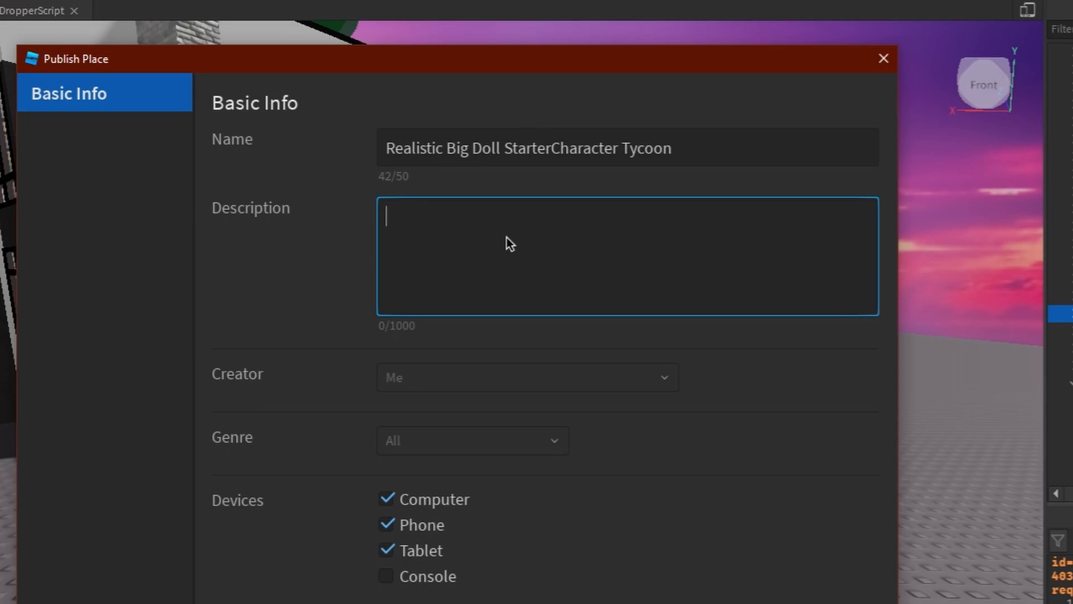
text(This game)
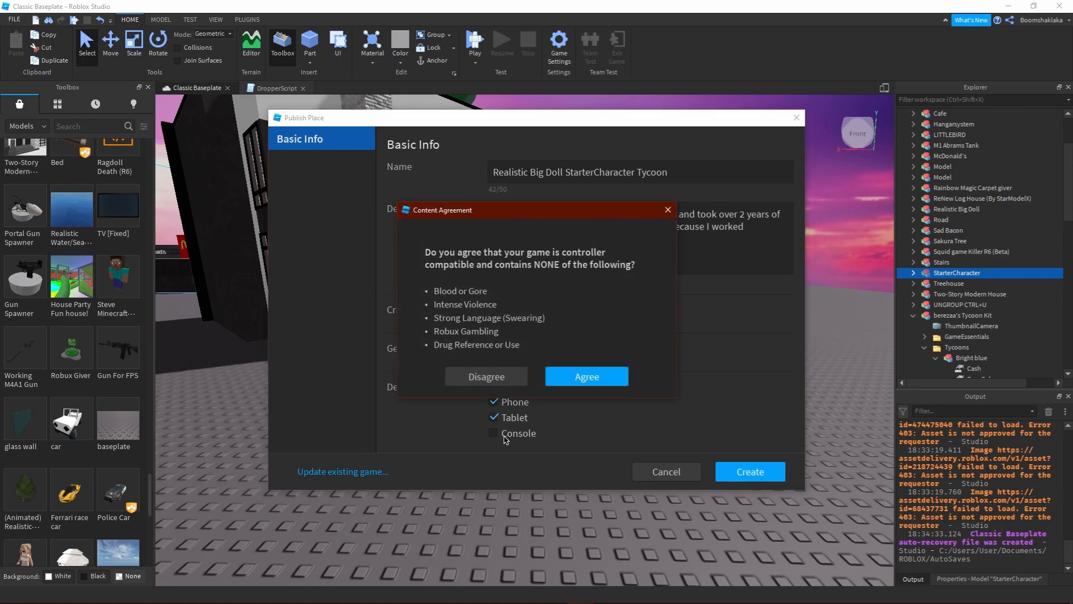
click(585, 376)
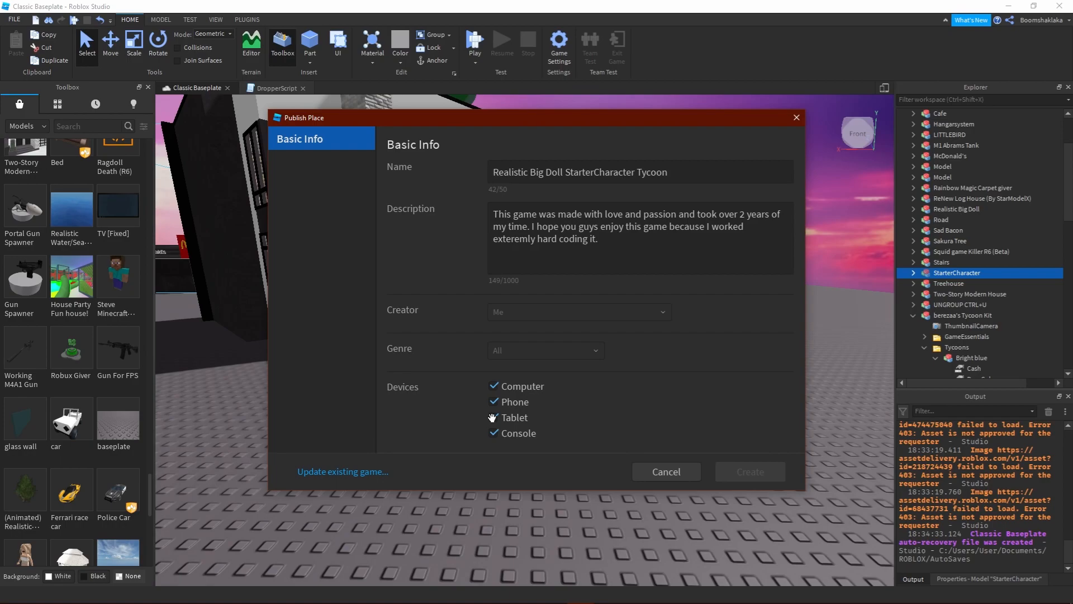
click(749, 471)
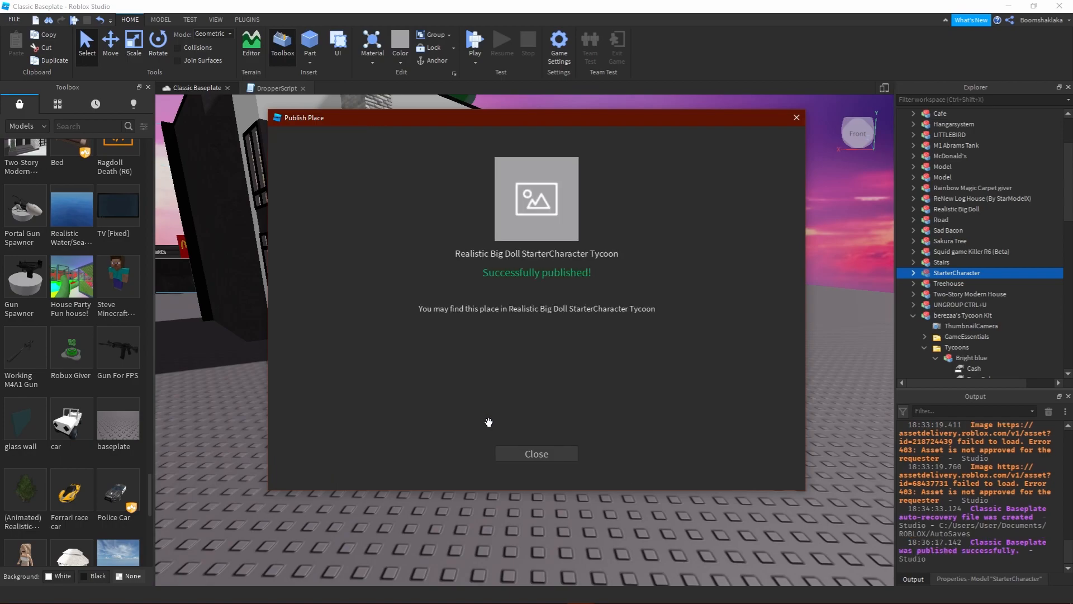